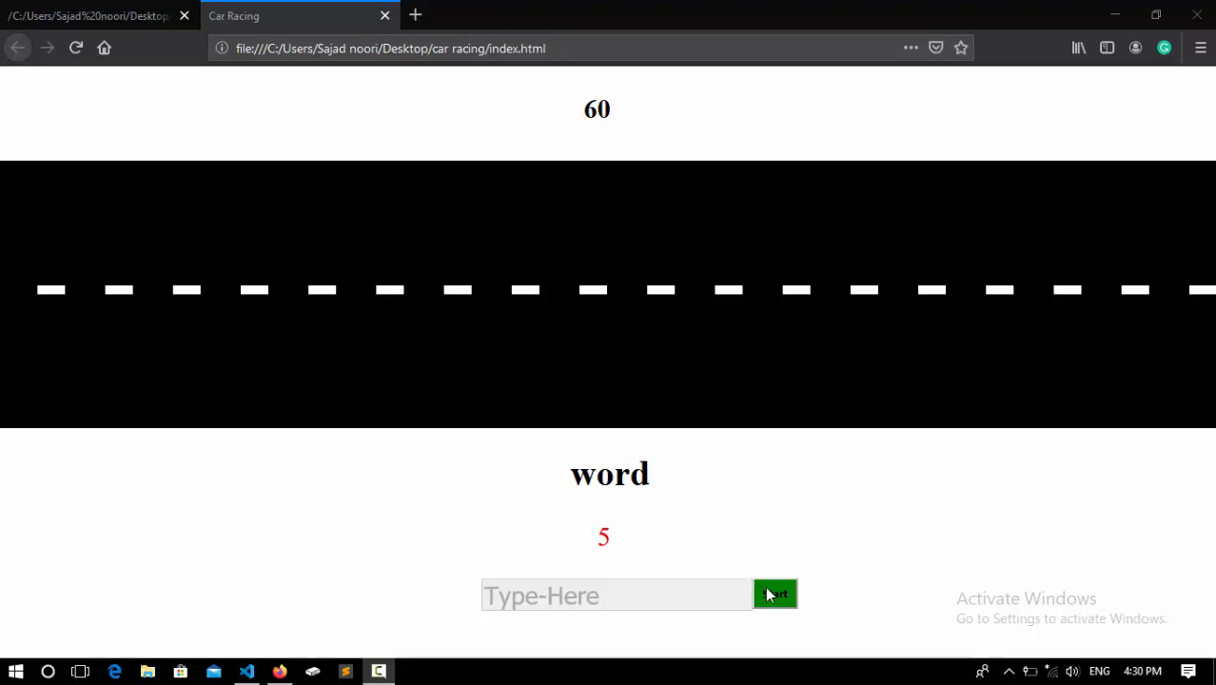
Start the race and type words like 'chaper', 'split' and 'on' until time expires
{"action": "left_click", "coordinate": [775, 594]}
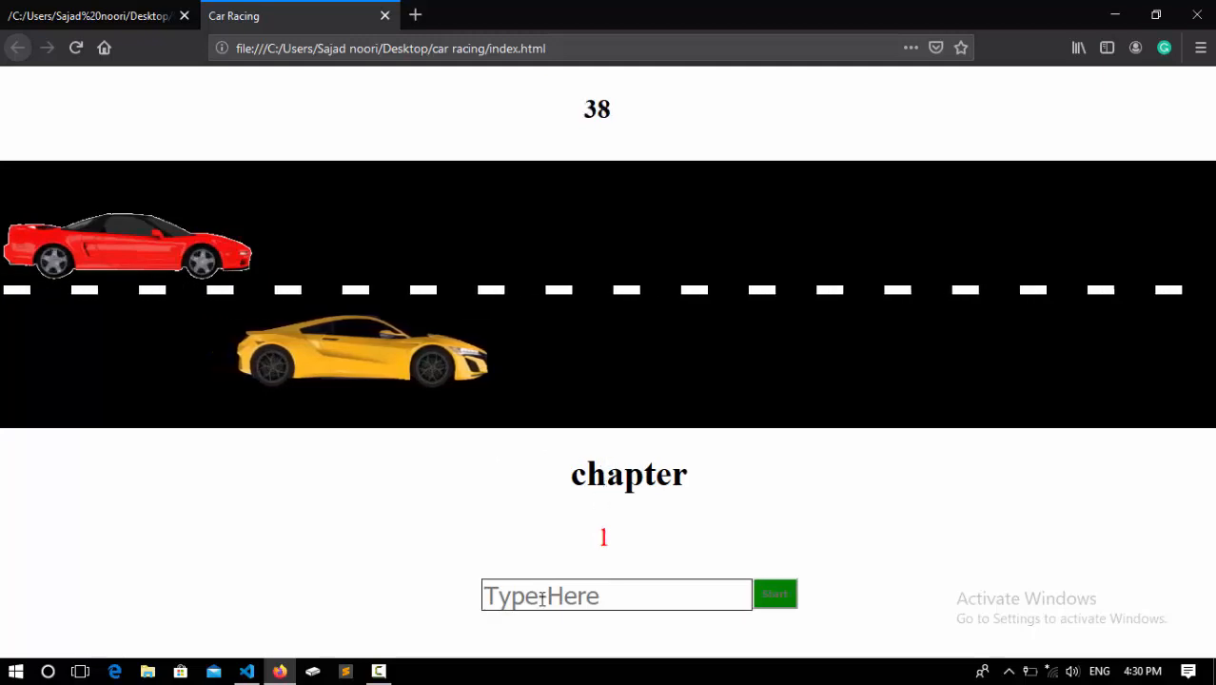
{"action": "type", "text": "chaper"}
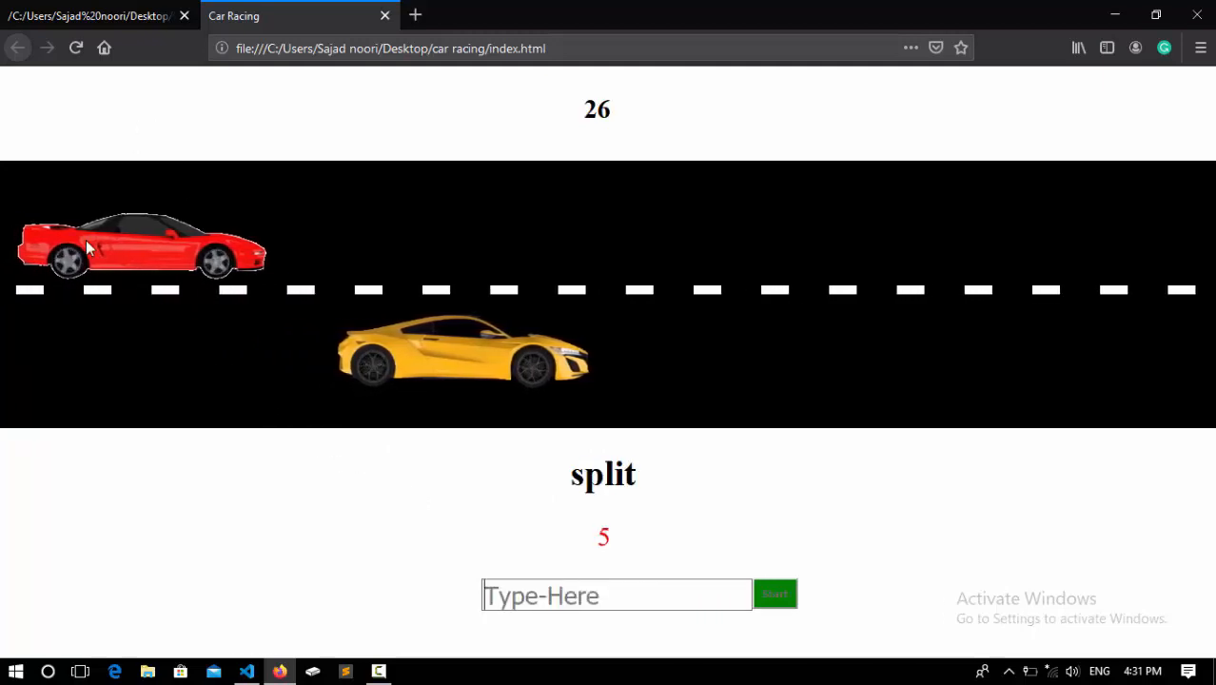
{"action": "type", "text": "split"}
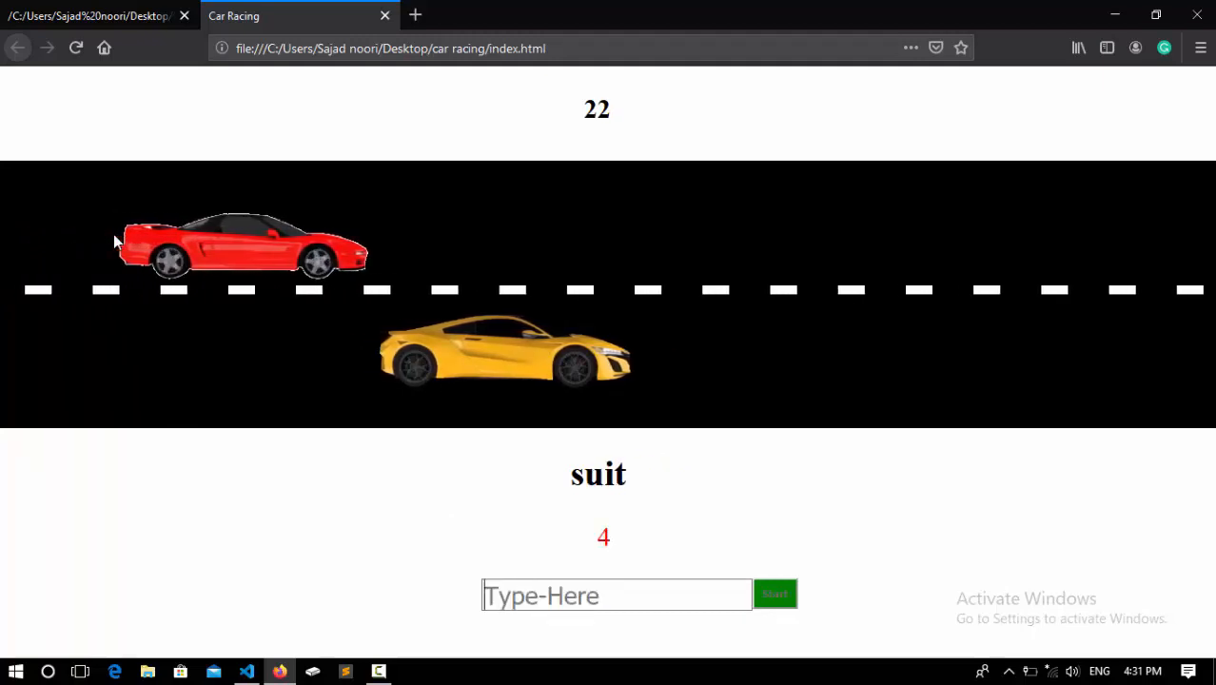
{"action": "type", "text": "on"}
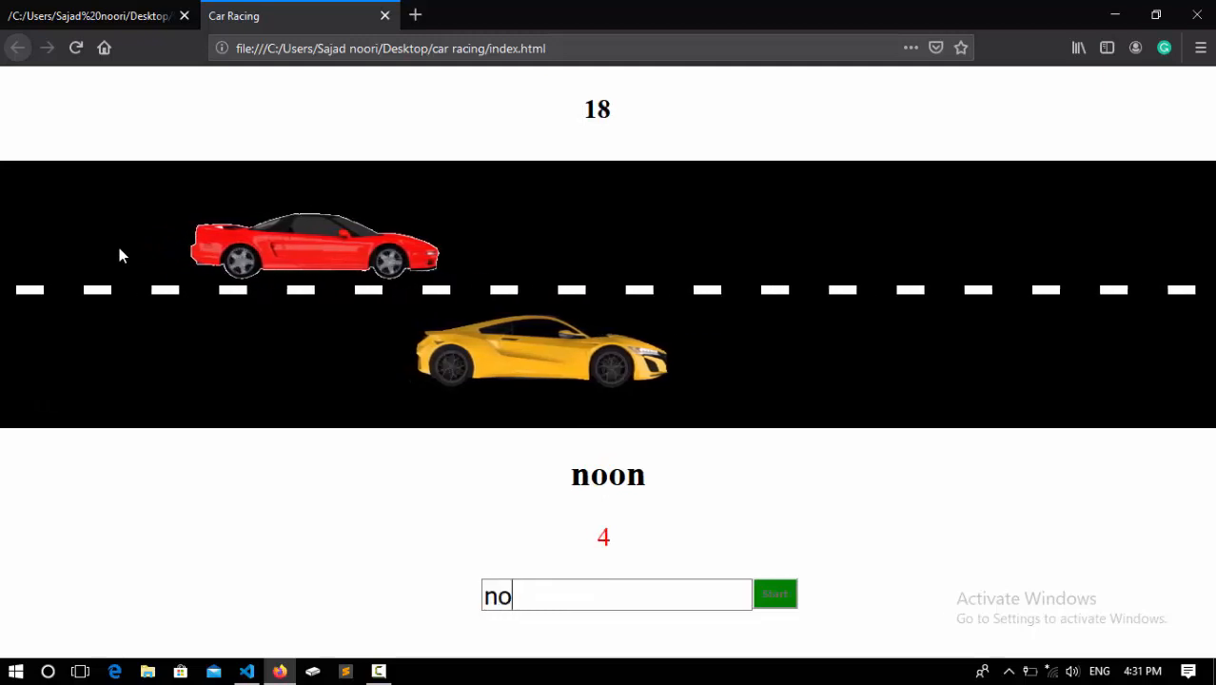
{"action": "type", "text": "on"}
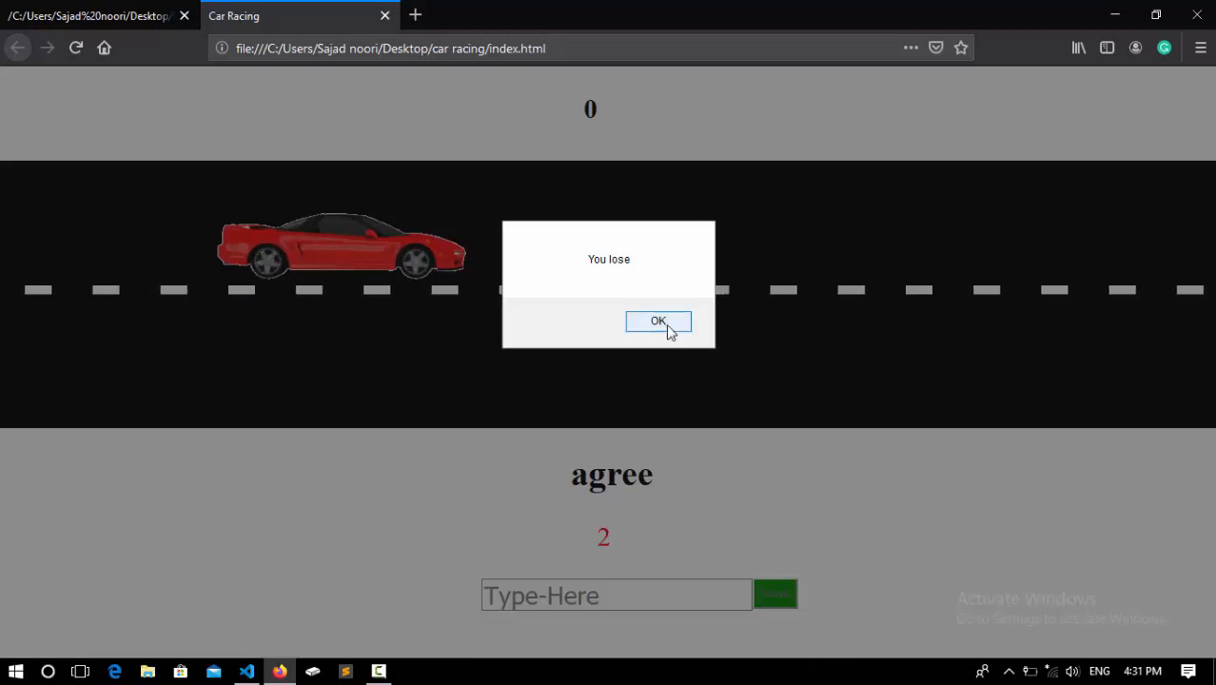
Dismiss the 'You lose' alert with OK
{"action": "left_click", "coordinate": [658, 321]}
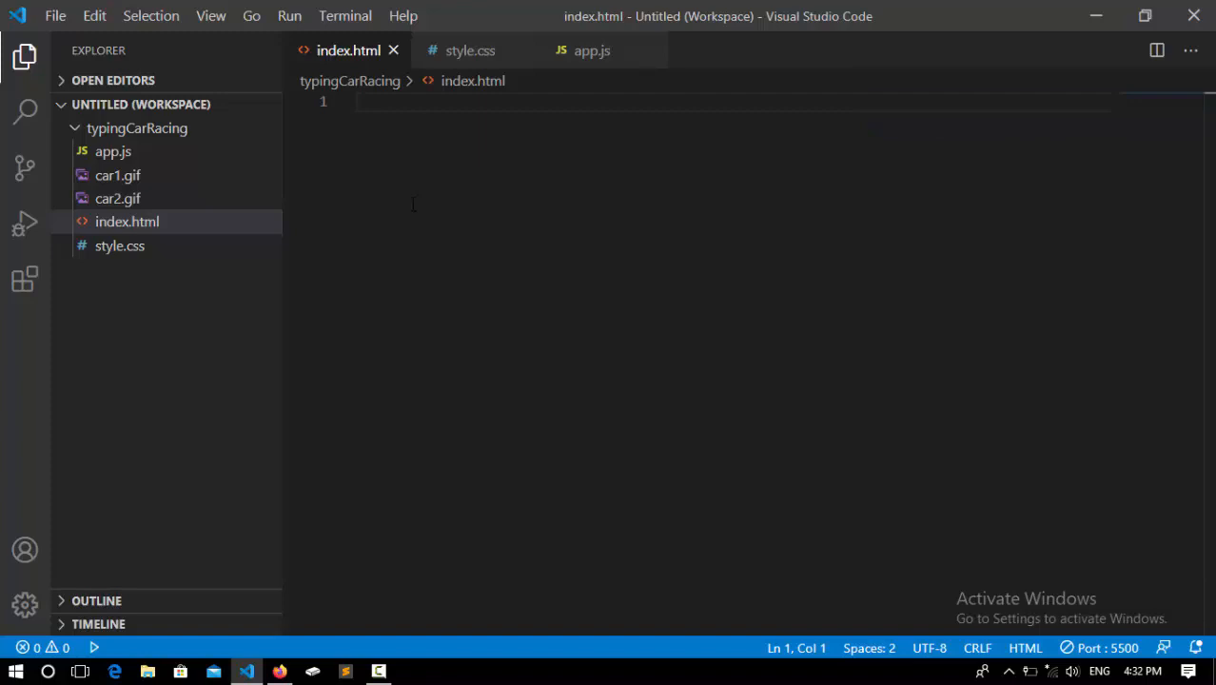
Expand the html:5 Emmet skeleton and change the title to 'Car Racing'
{"action": "type", "text": "html"}
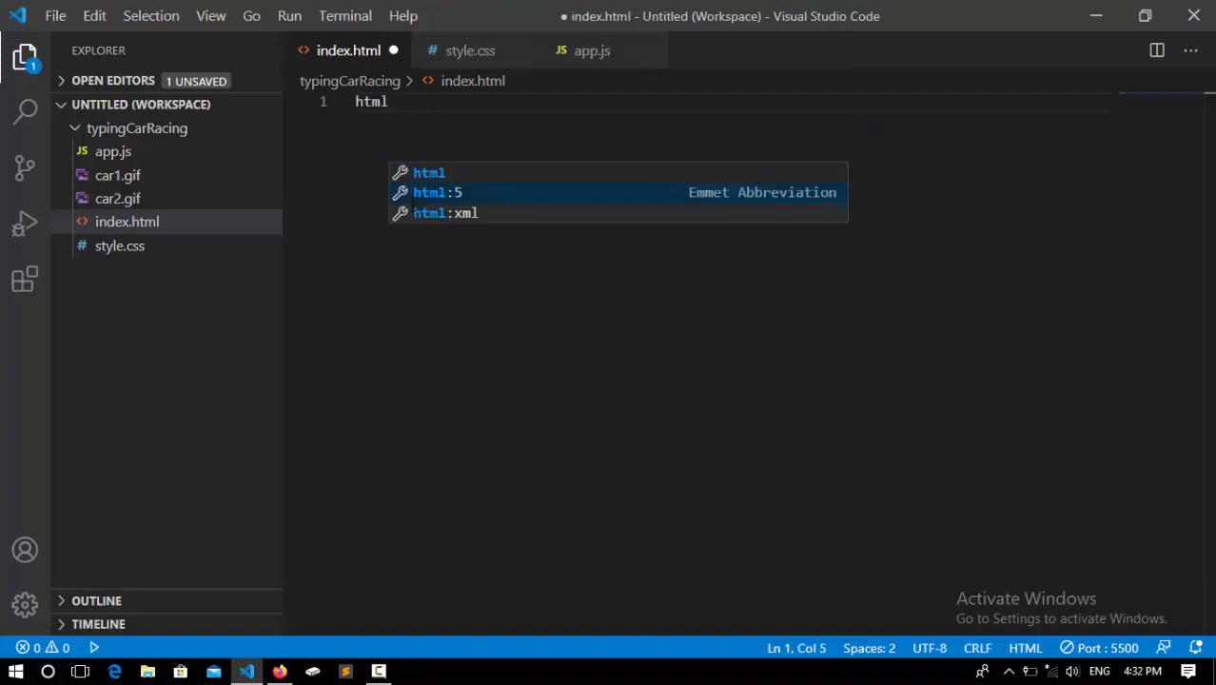
{"action": "key", "text": "Tab"}
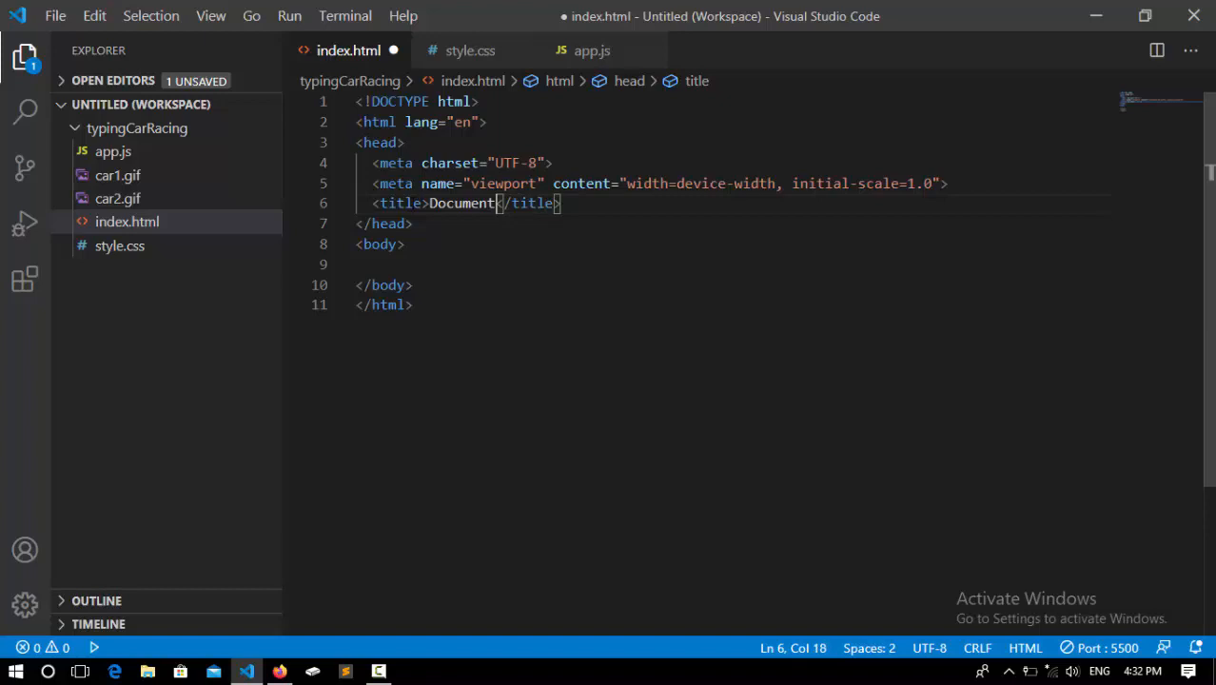
{"action": "type", "text": "Car Racing"}
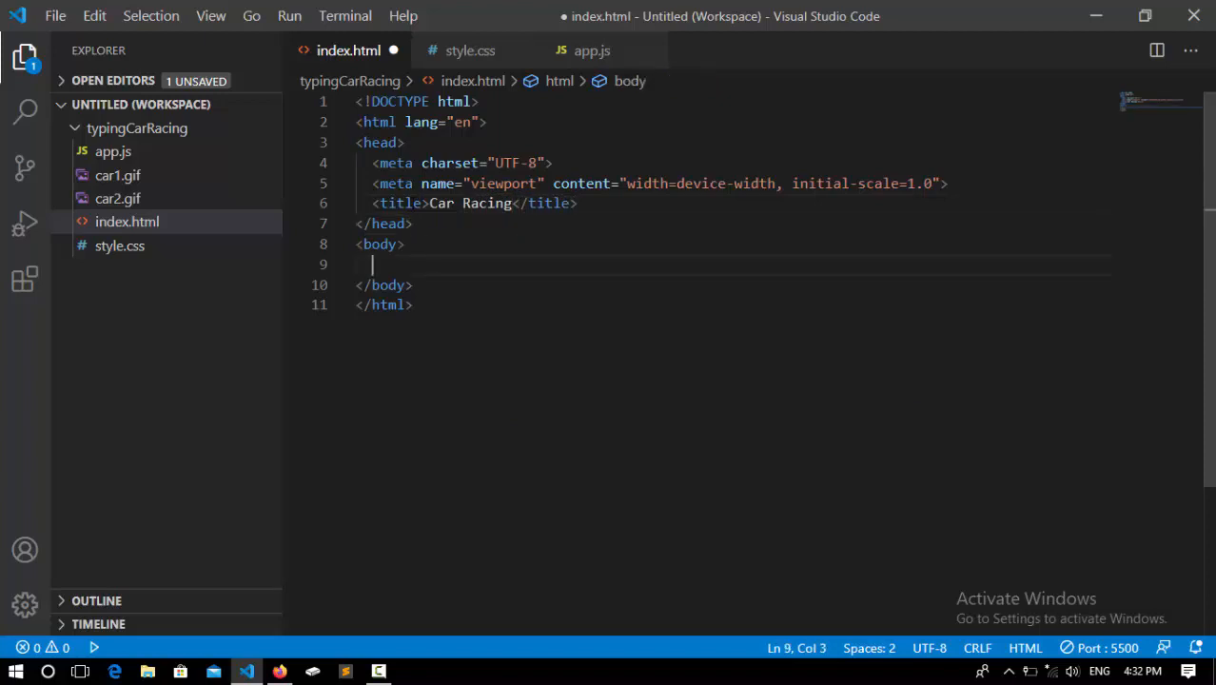
Expand p#mainTimer into a paragraph containing 60, then start a new line
{"action": "type", "text": "p"}
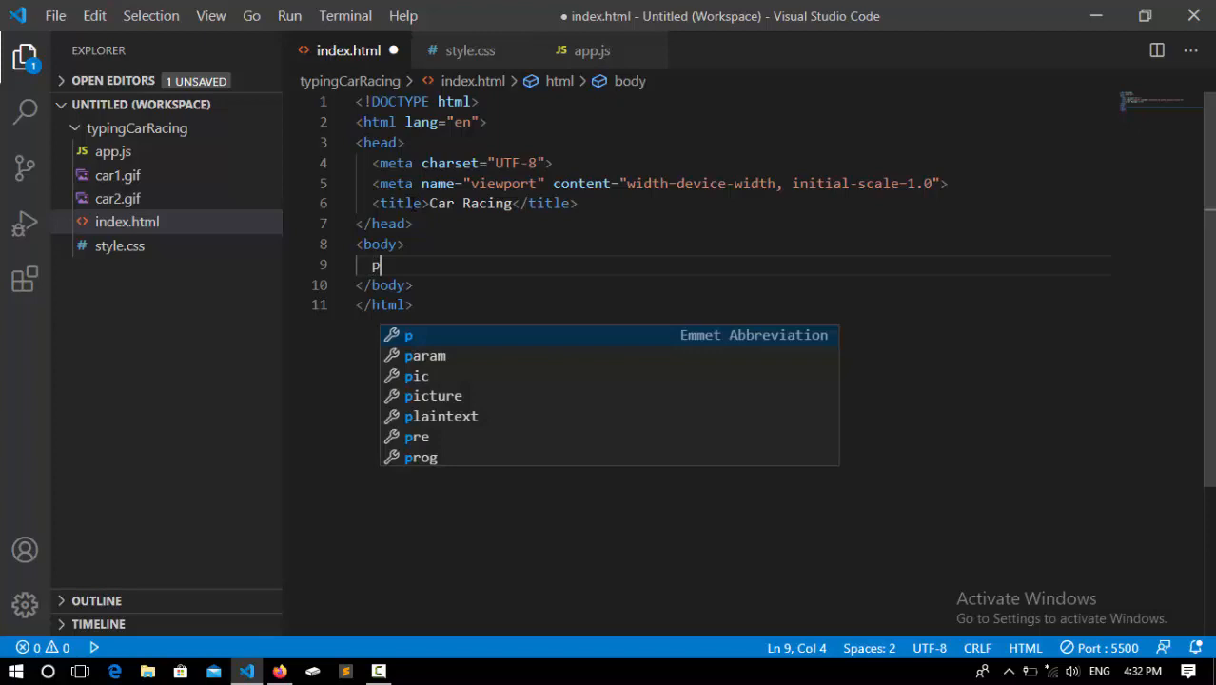
{"action": "type", "text": "#"}
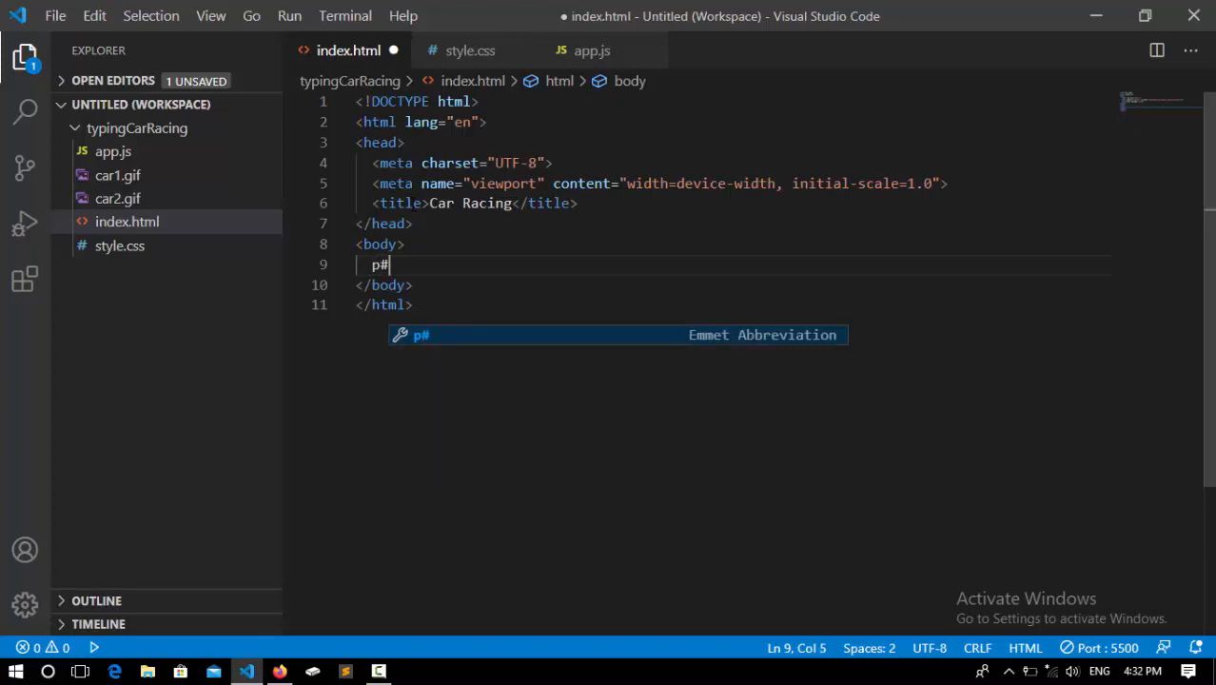
{"action": "type", "text": "mainTime"}
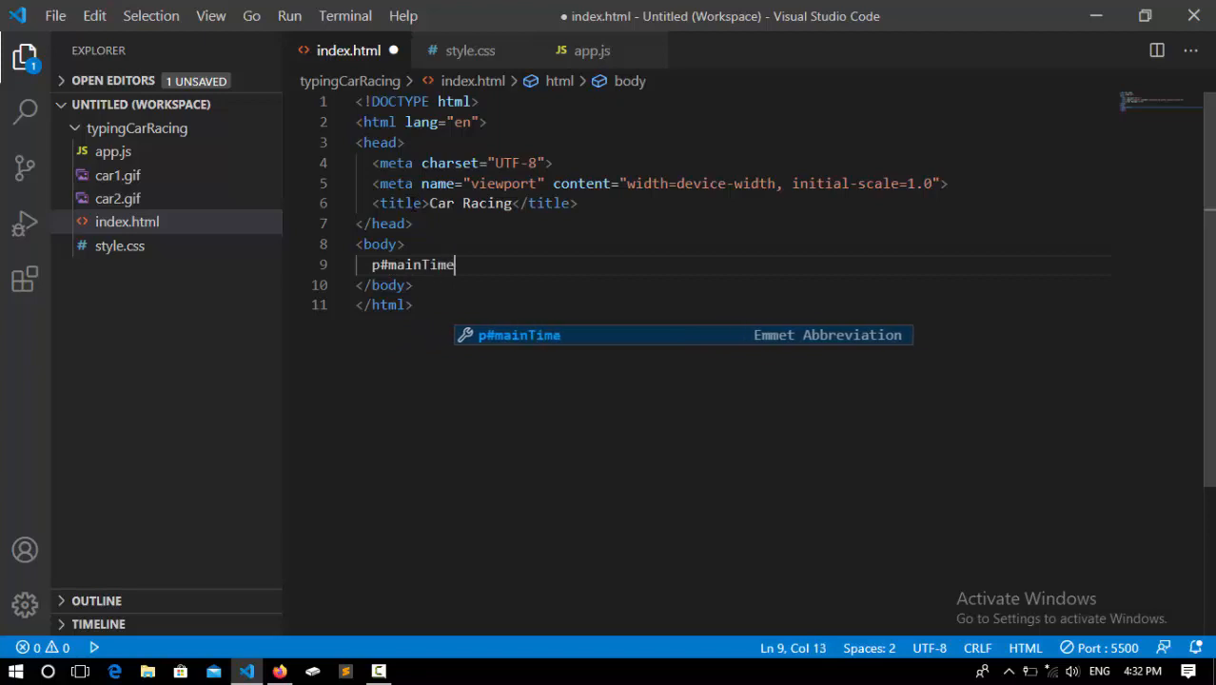
{"action": "type", "text": "r"}
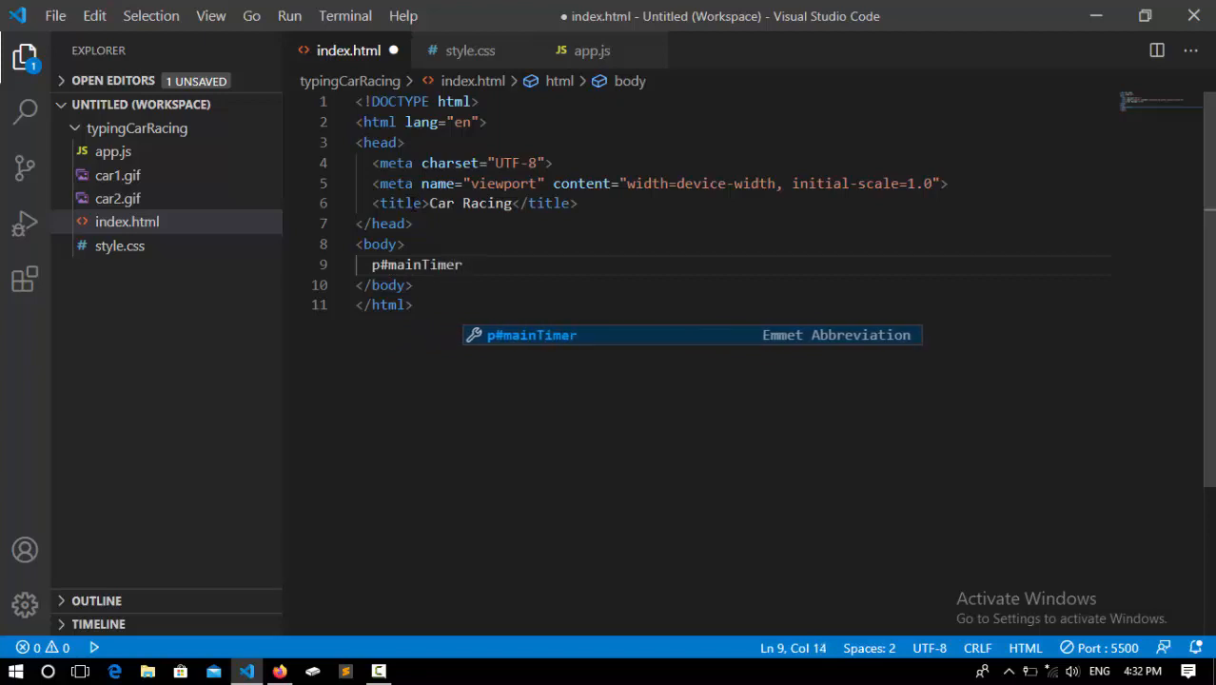
{"action": "key", "text": "Tab"}
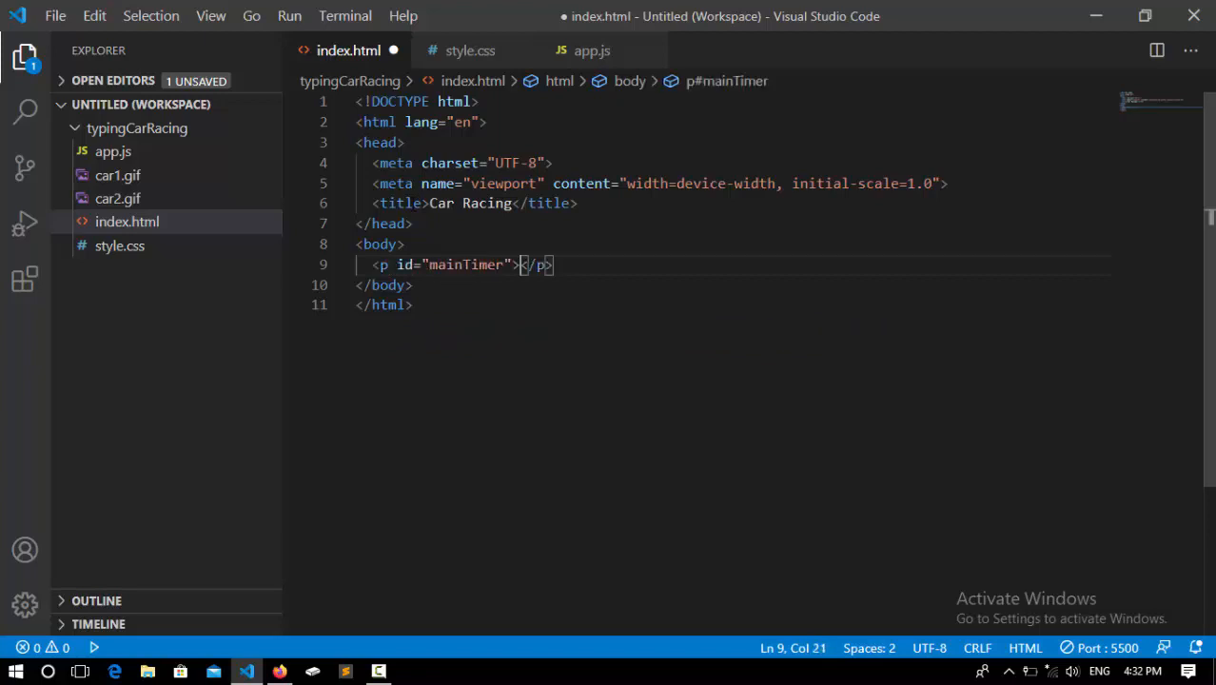
{"action": "type", "text": "60"}
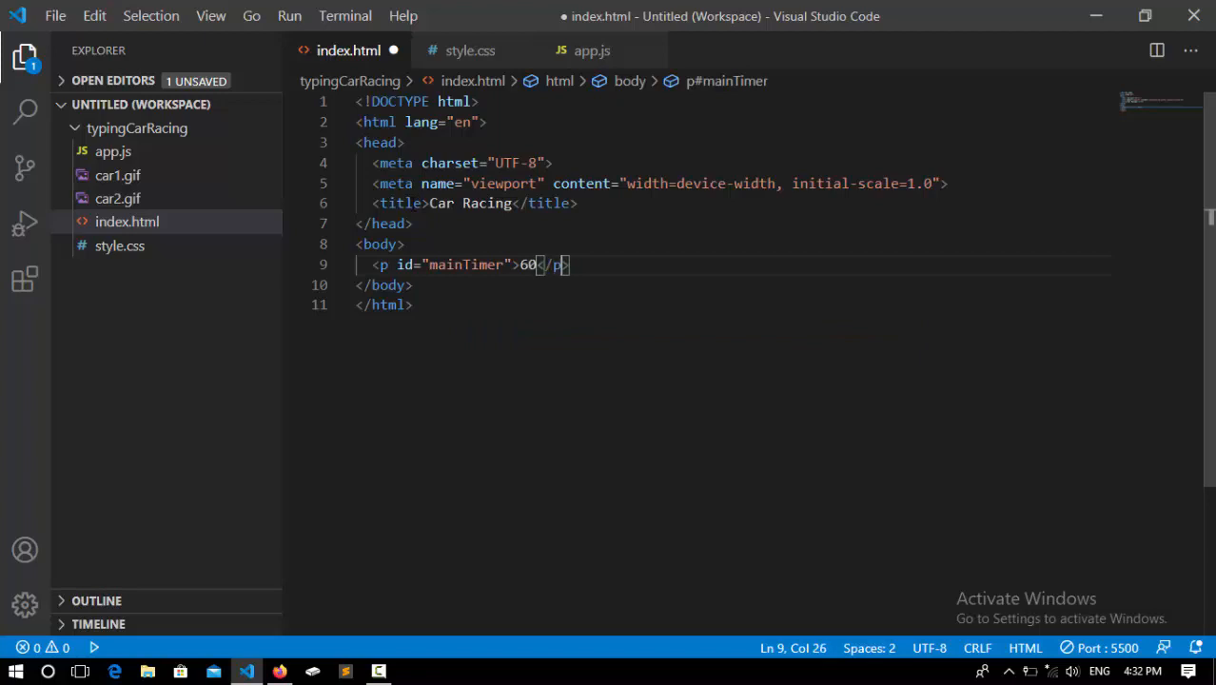
{"action": "key", "text": "Enter"}
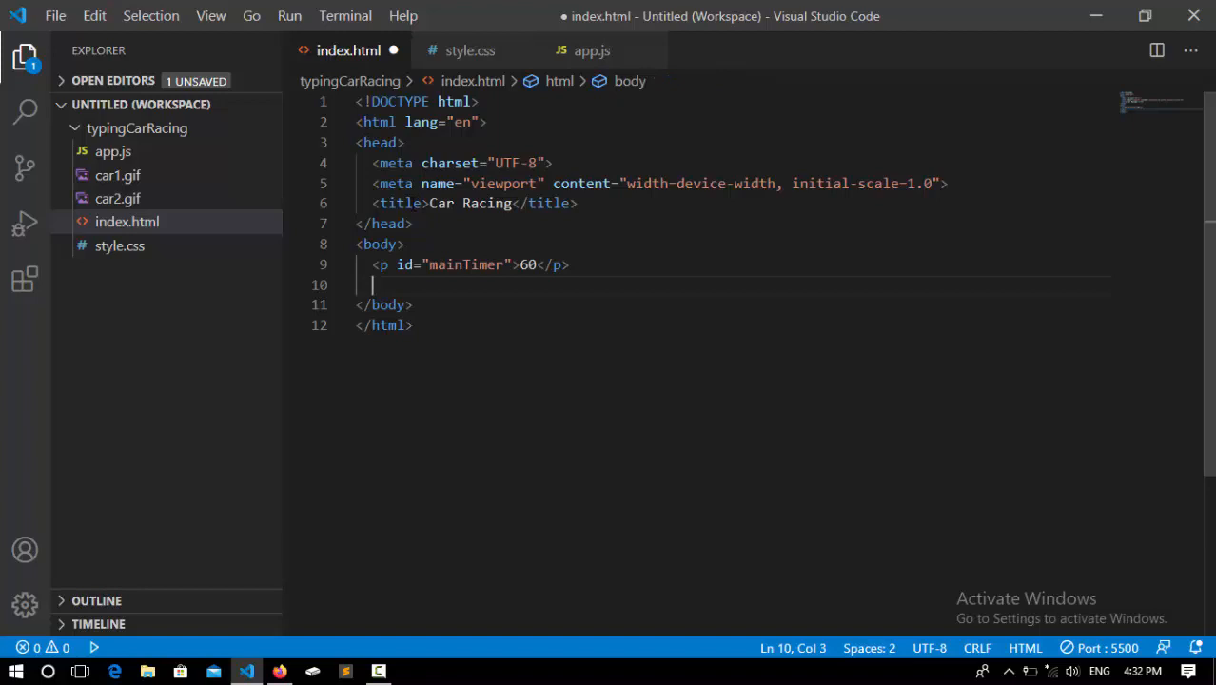
Expand the div.road abbreviation into a road div
{"action": "type", "text": "div"}
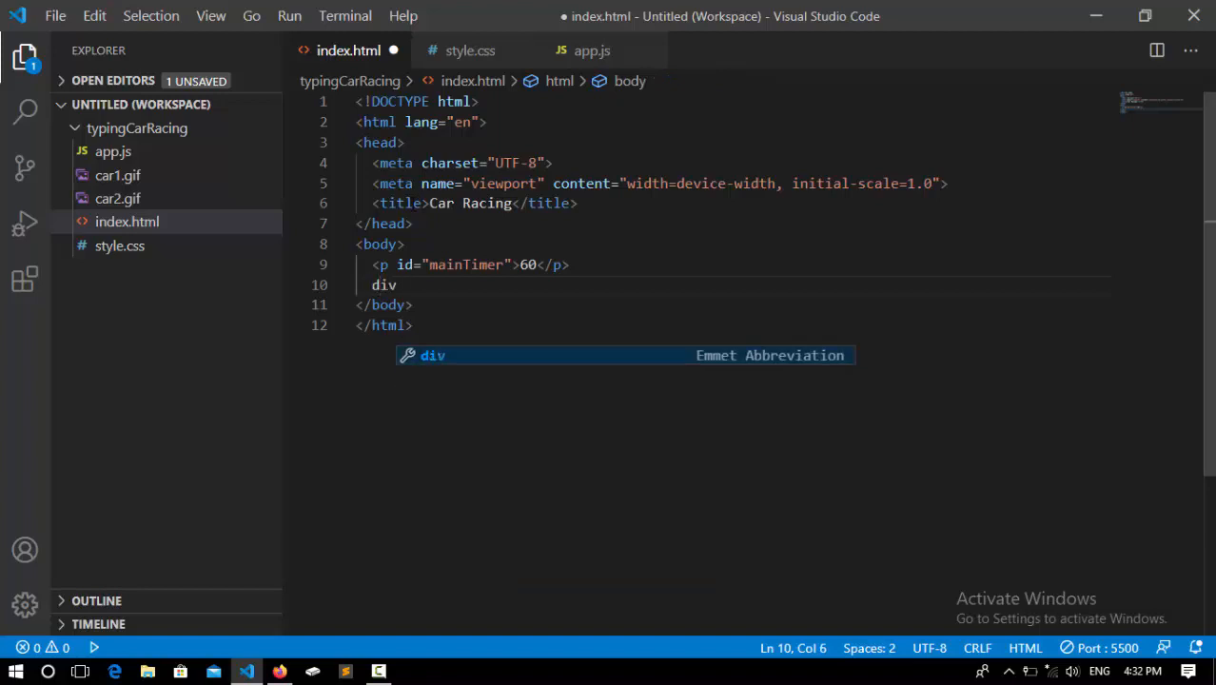
{"action": "type", "text": "."}
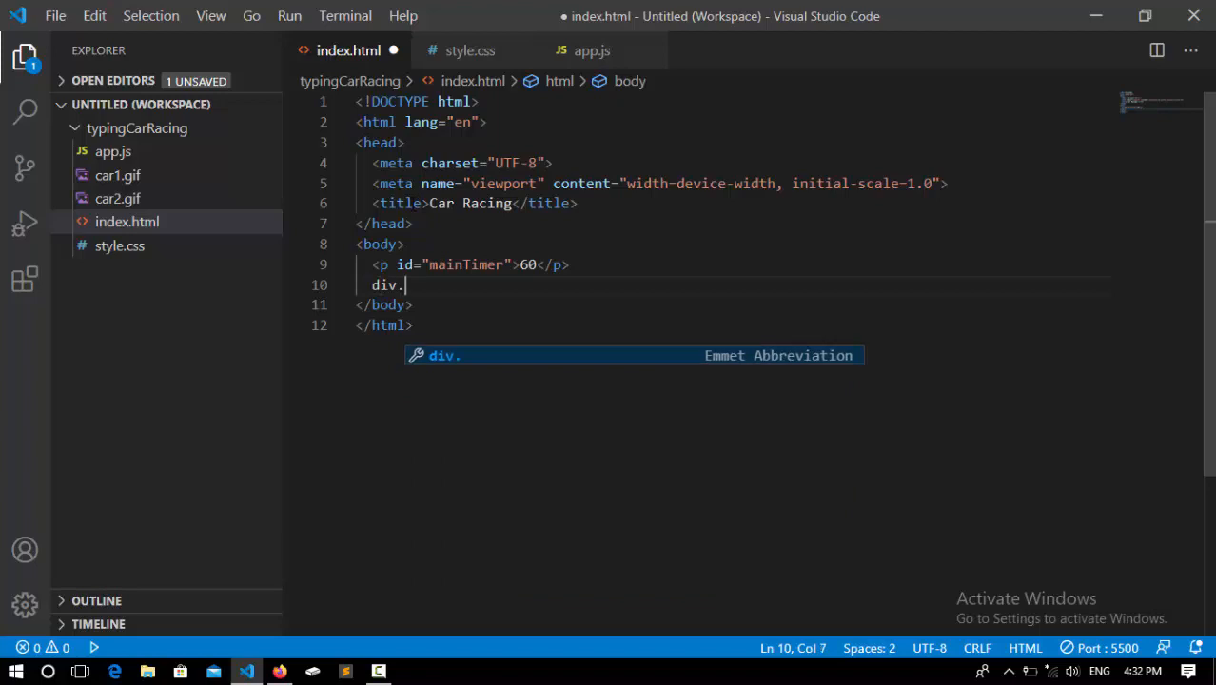
{"action": "type", "text": "road"}
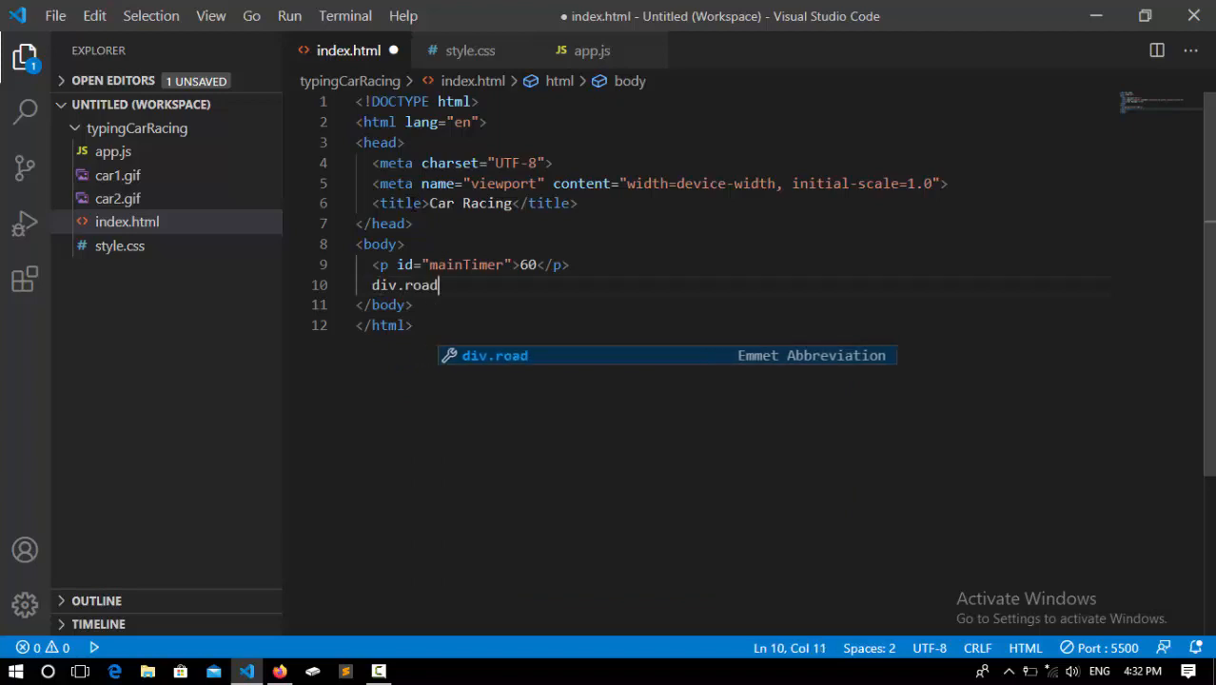
{"action": "key", "text": "Tab"}
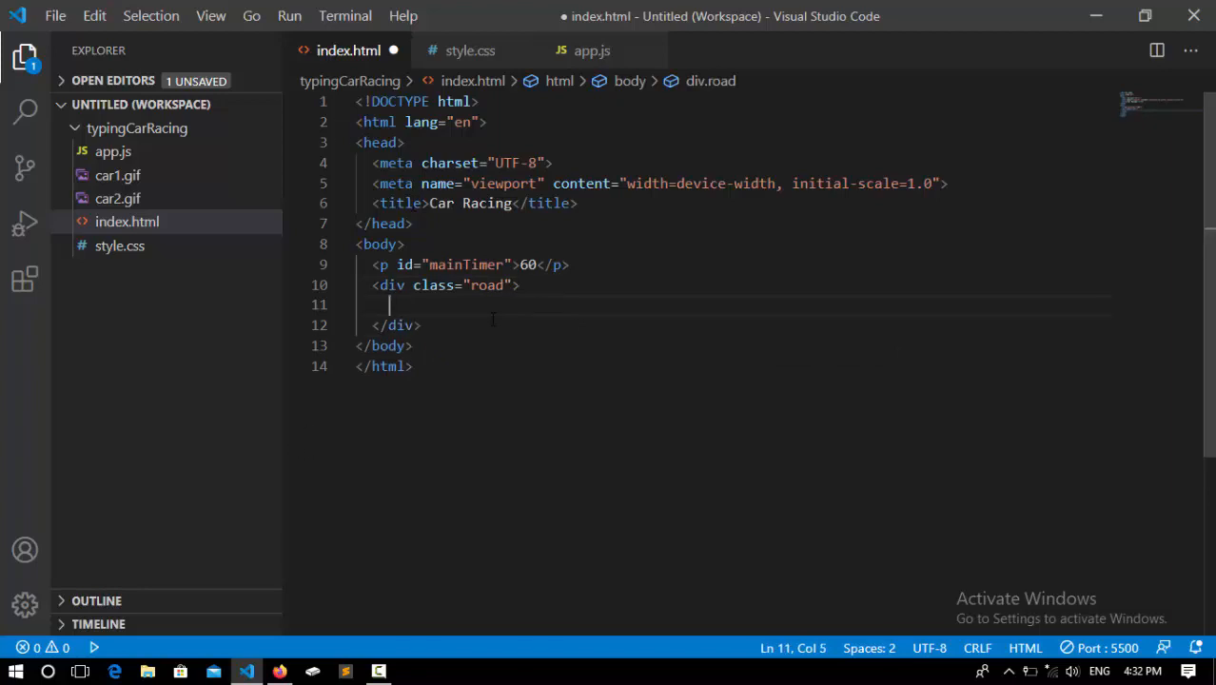
Nest a div.line inside the road div and begin an img tag below it
{"action": "type", "text": "div"}
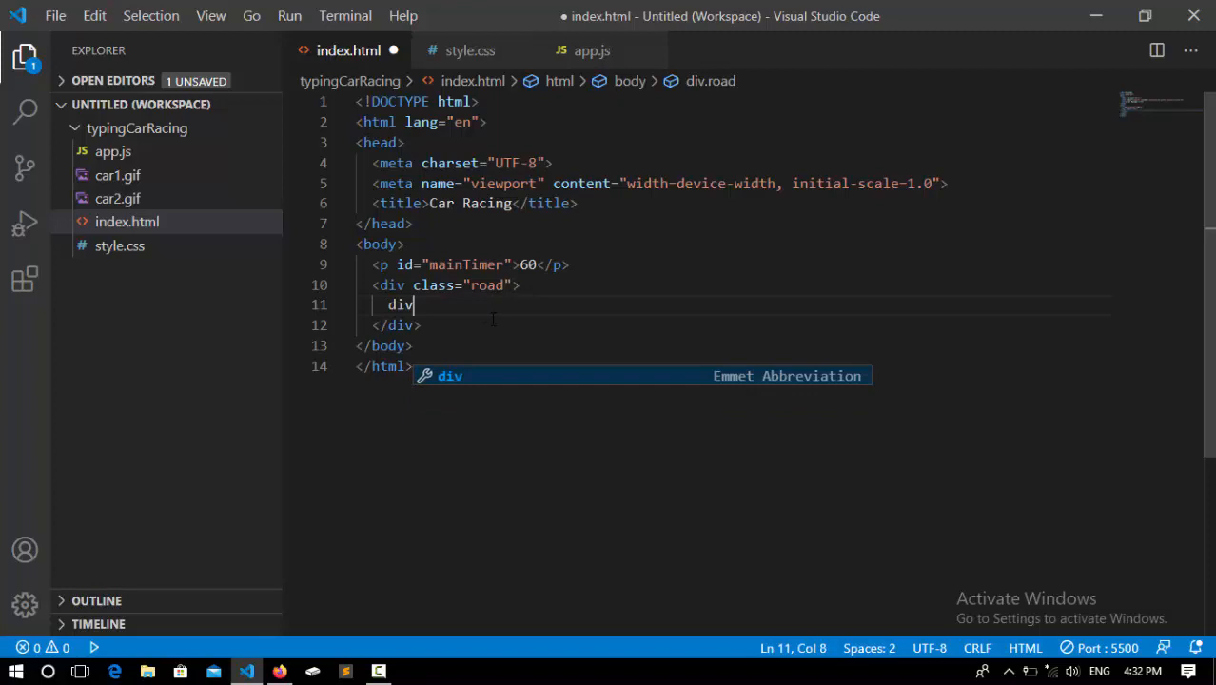
{"action": "type", "text": "lin"}
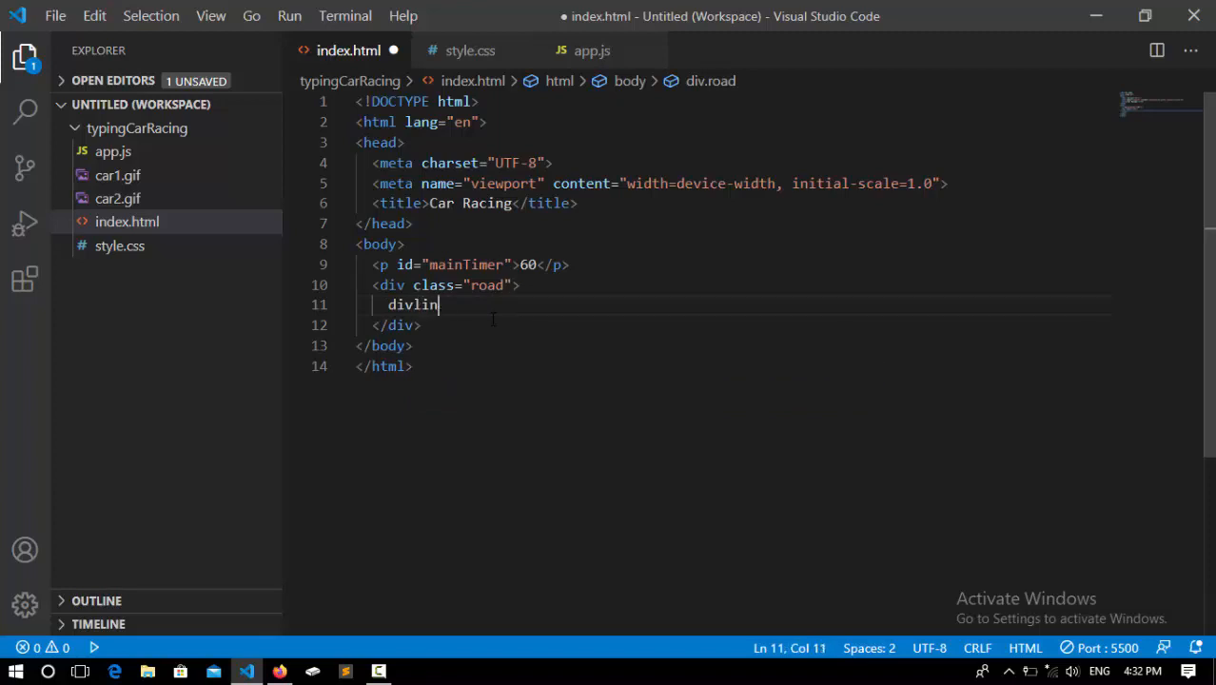
{"action": "type", "text": "."}
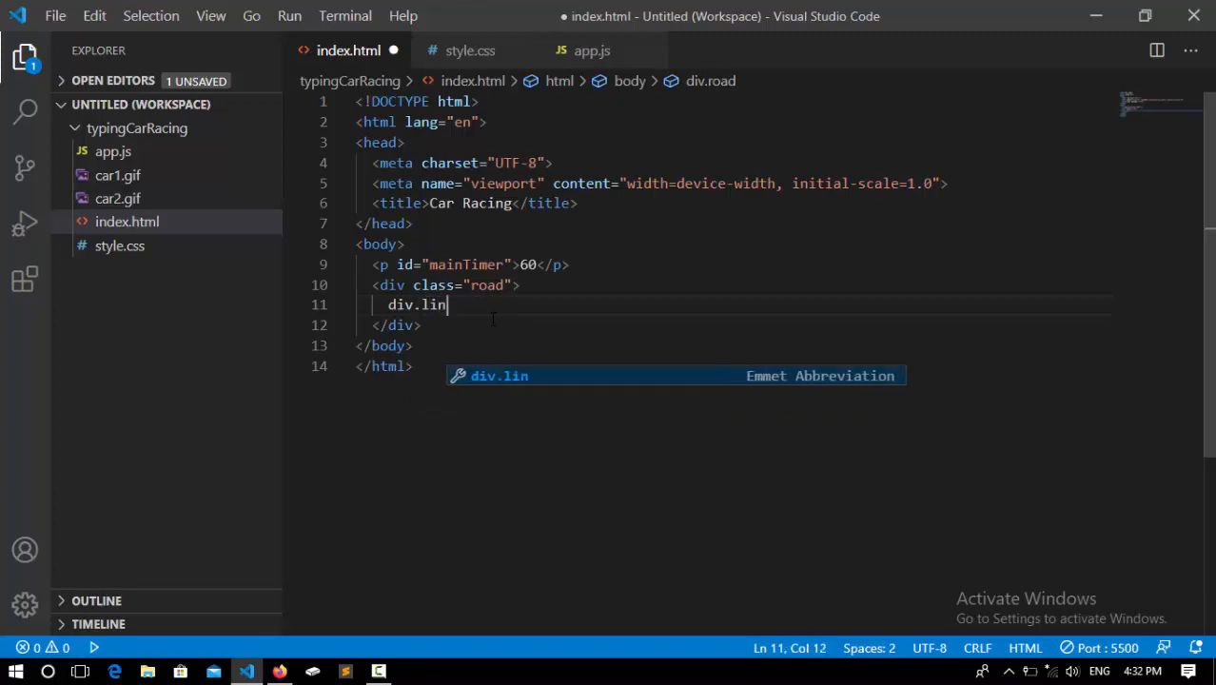
{"action": "key", "text": "Tab"}
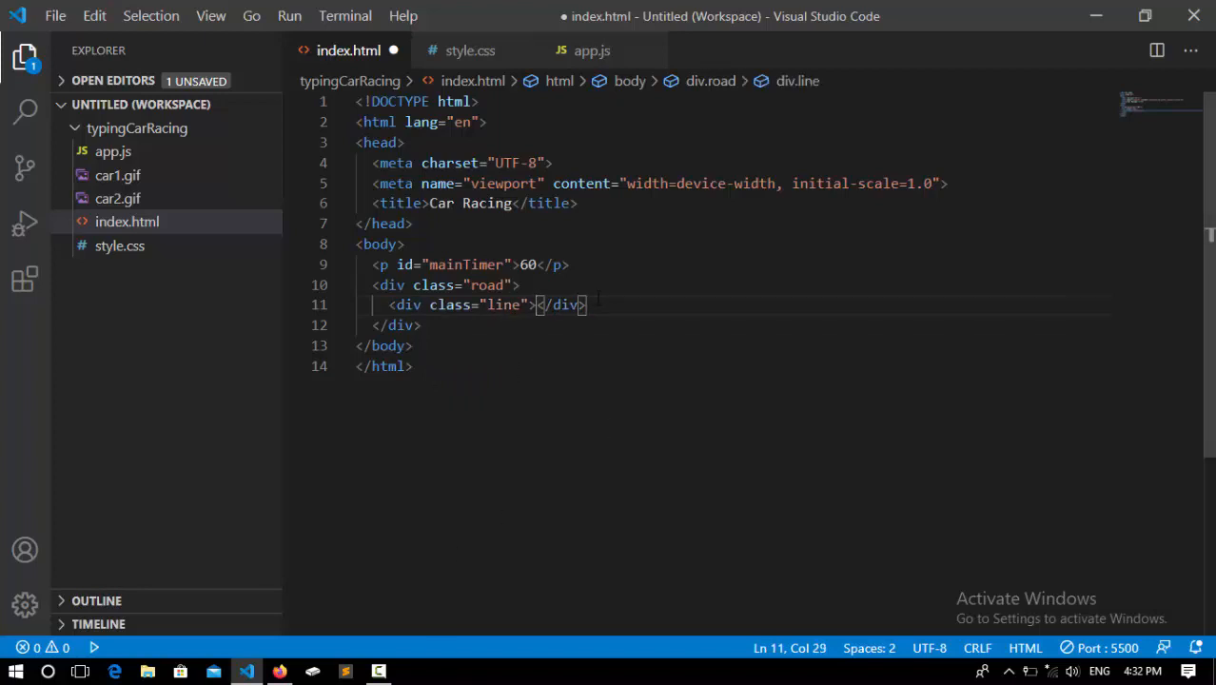
{"action": "key", "text": "Enter"}
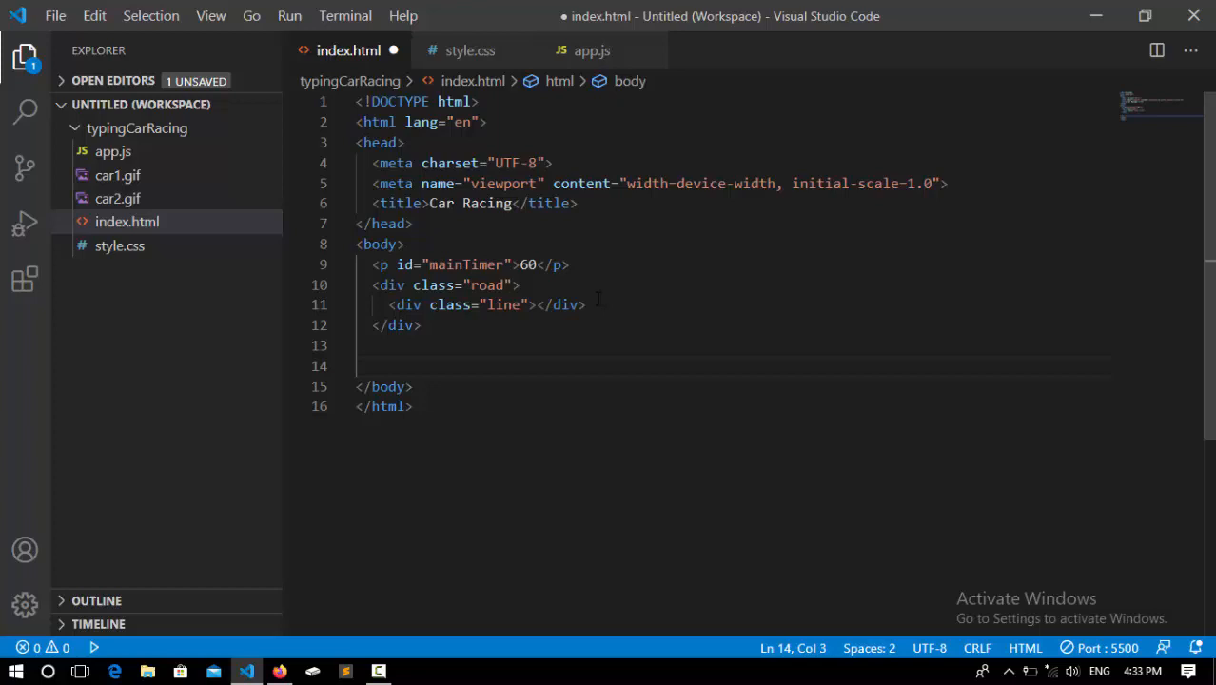
{"action": "type", "text": "img src=\"\" alt=\"\">"}
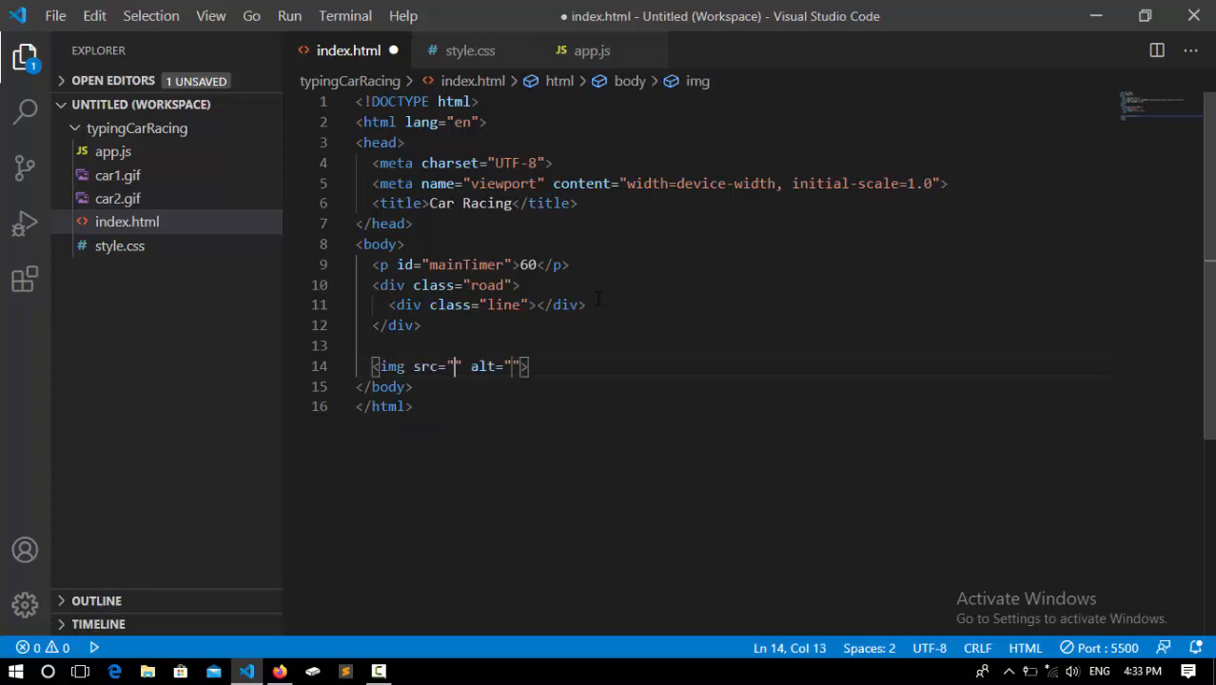
Set the image sources to car1.gif and car2.gif, adding blank lines below
{"action": "type", "text": "car1"}
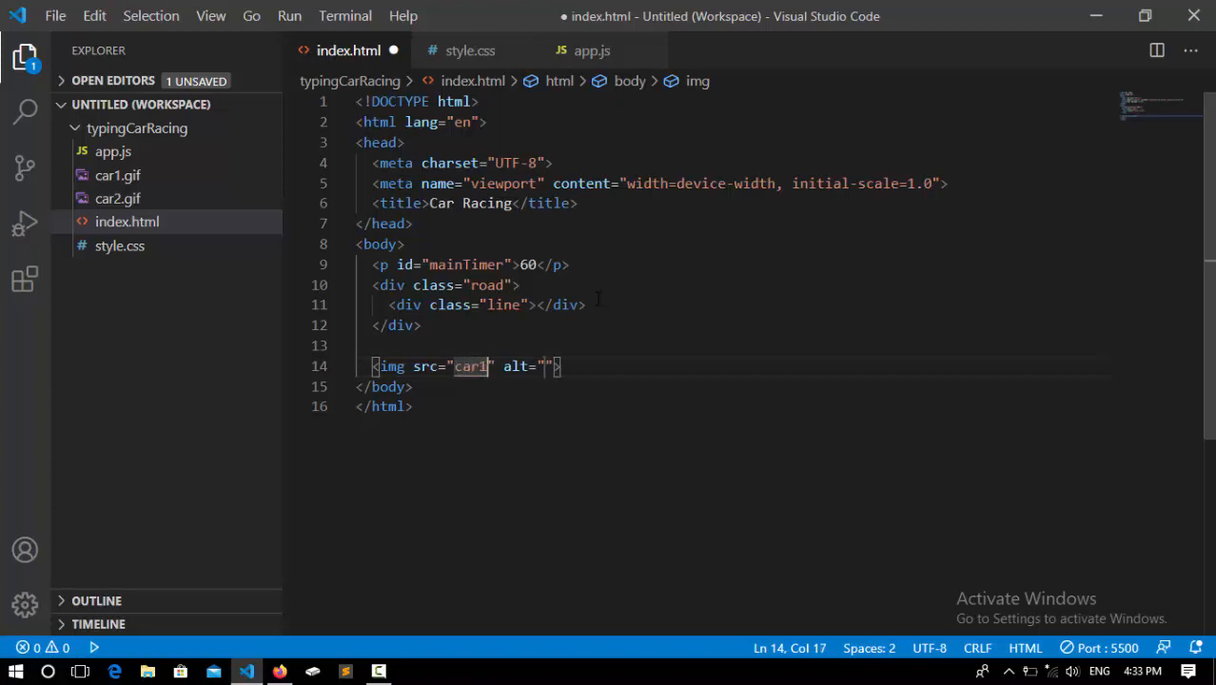
{"action": "type", "text": ".gif"}
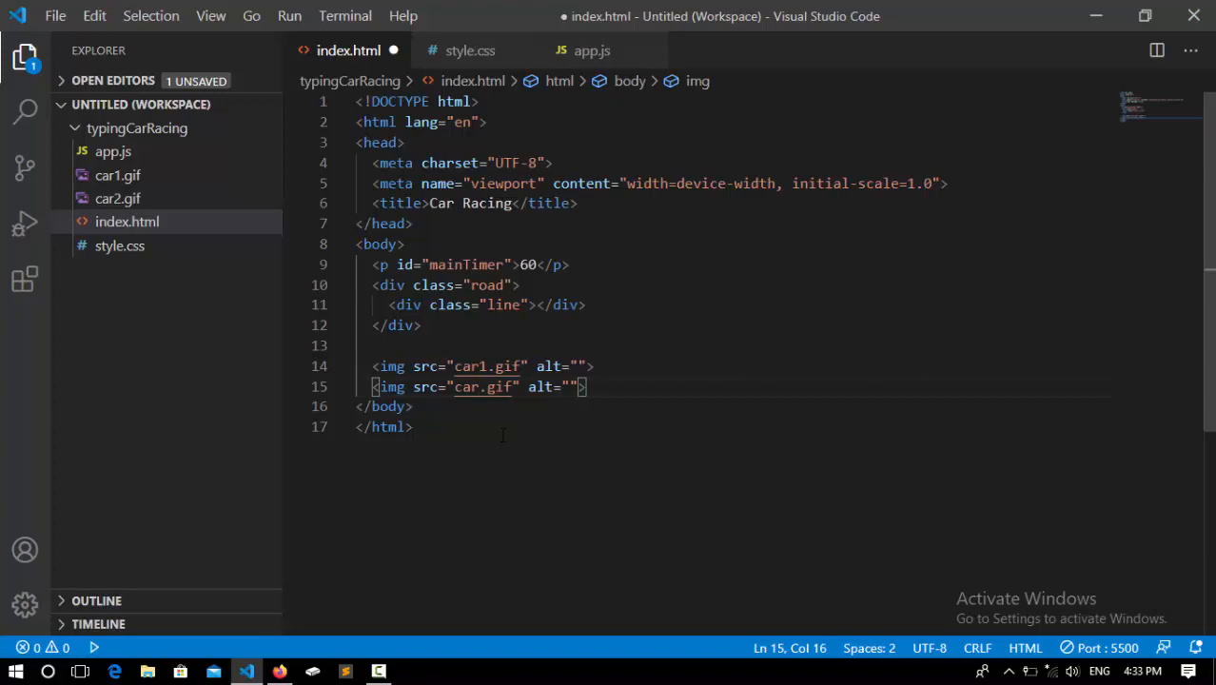
{"action": "type", "text": "2"}
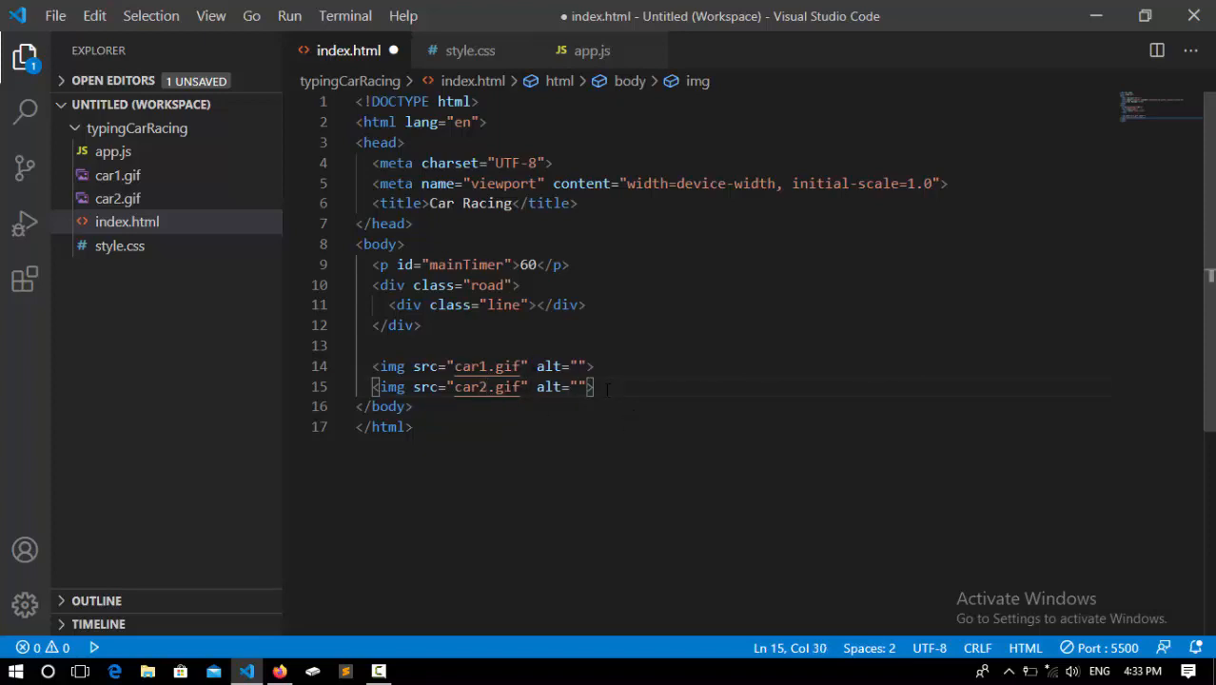
{"action": "key", "text": "Enter"}
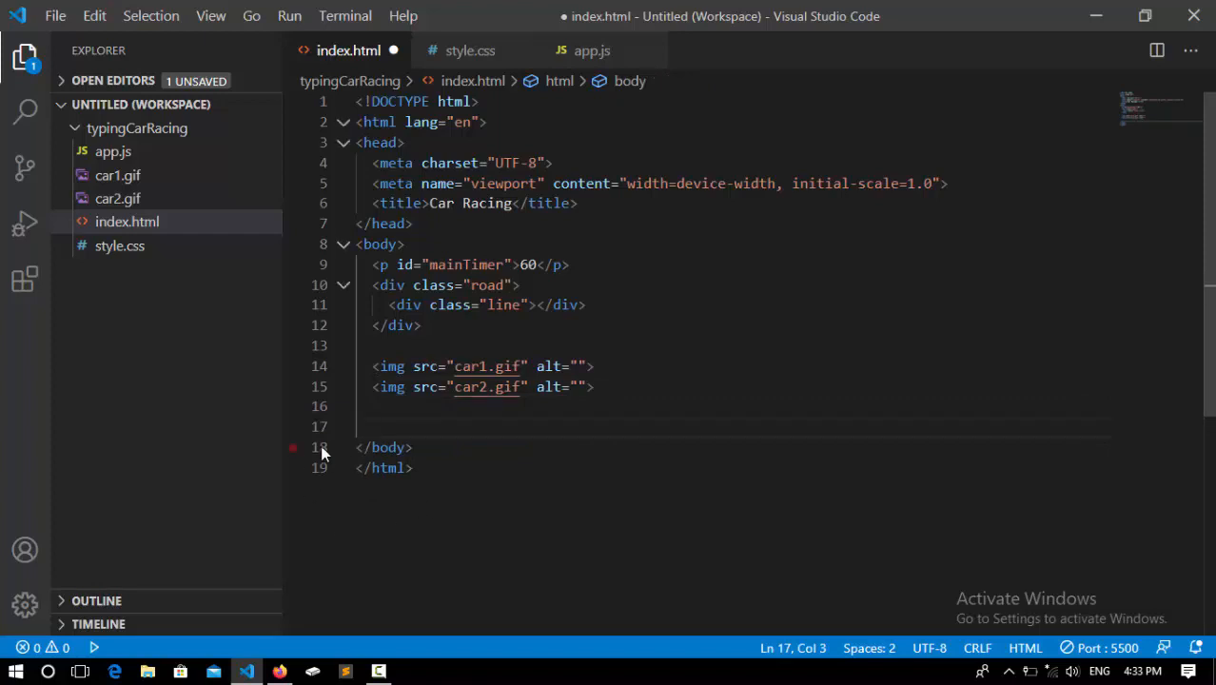
Add an h1 reading 'Word' with id 'word', then start a new line
{"action": "type", "text": "h1"}
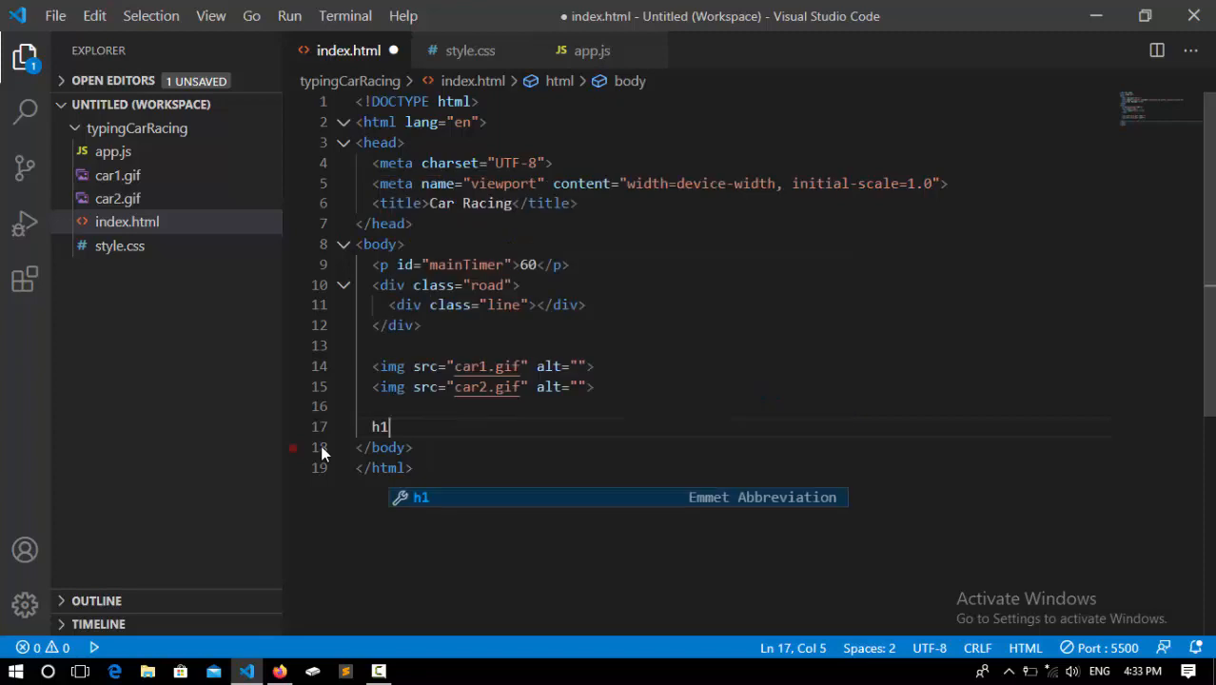
{"action": "key", "text": "Tab"}
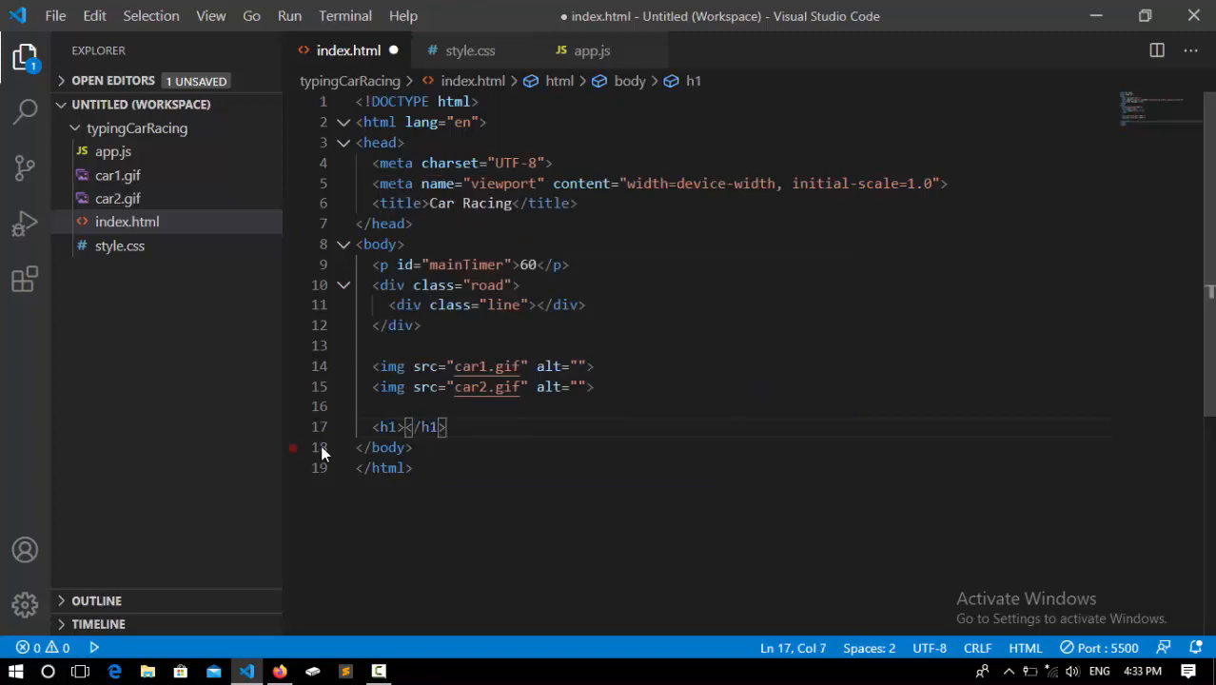
{"action": "type", "text": "w"}
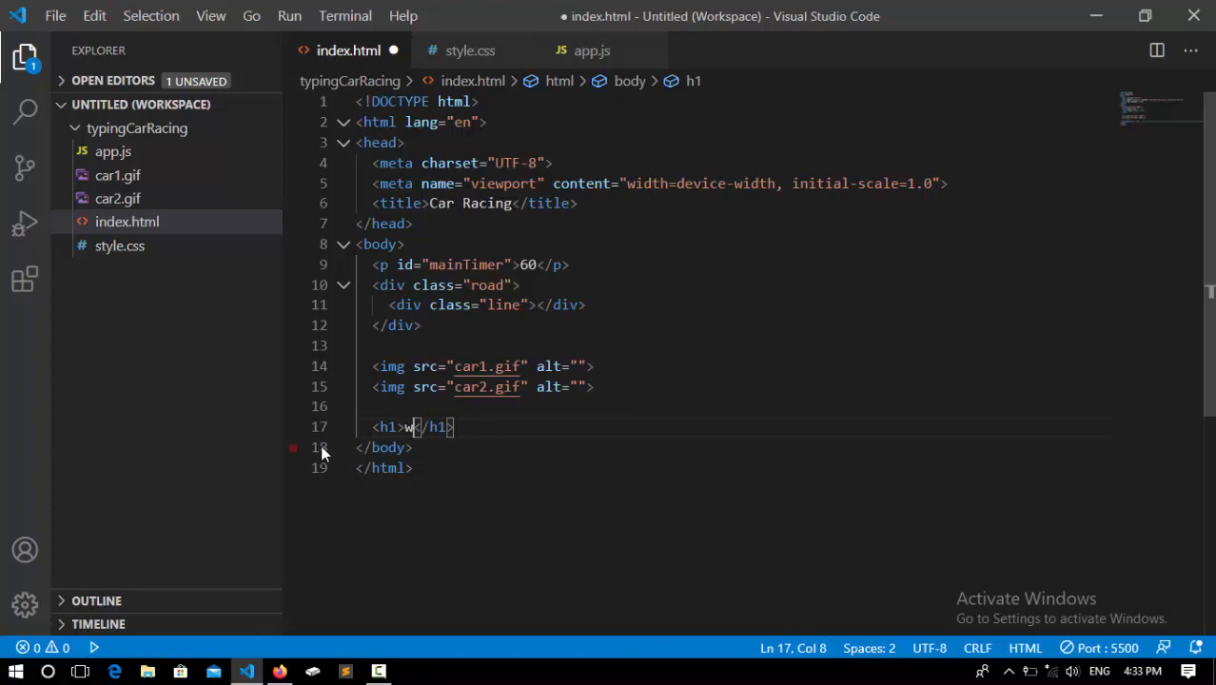
{"action": "type", "text": "ord"}
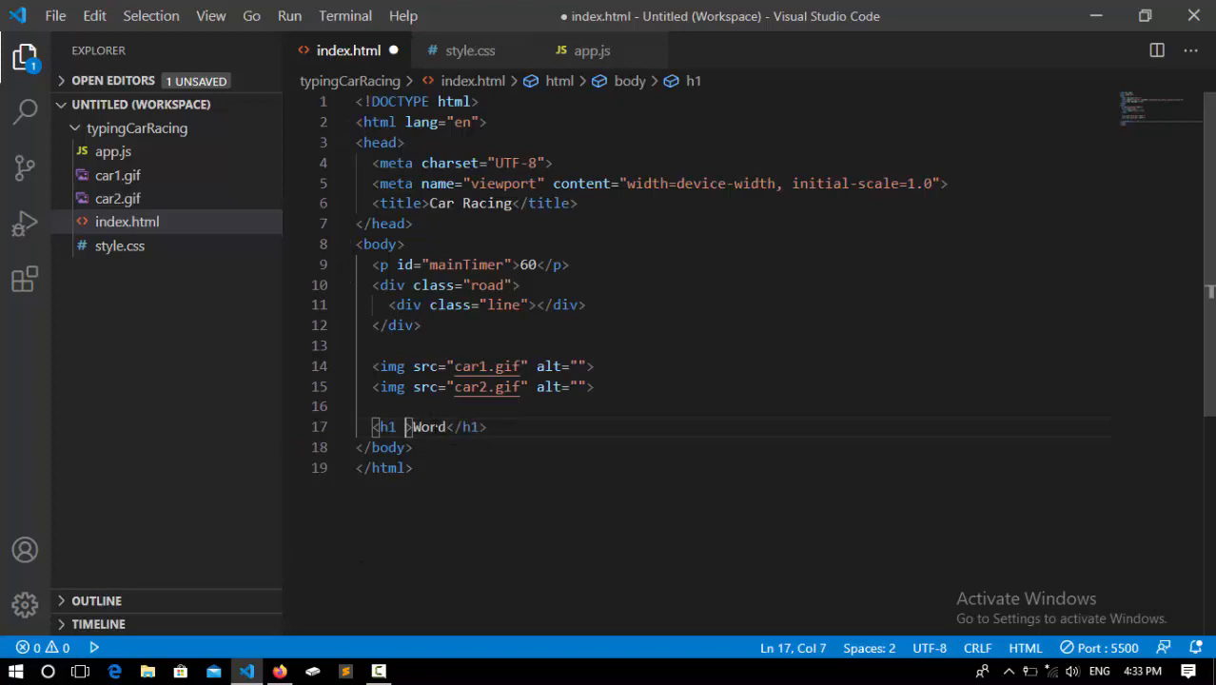
{"action": "type", "text": "id"}
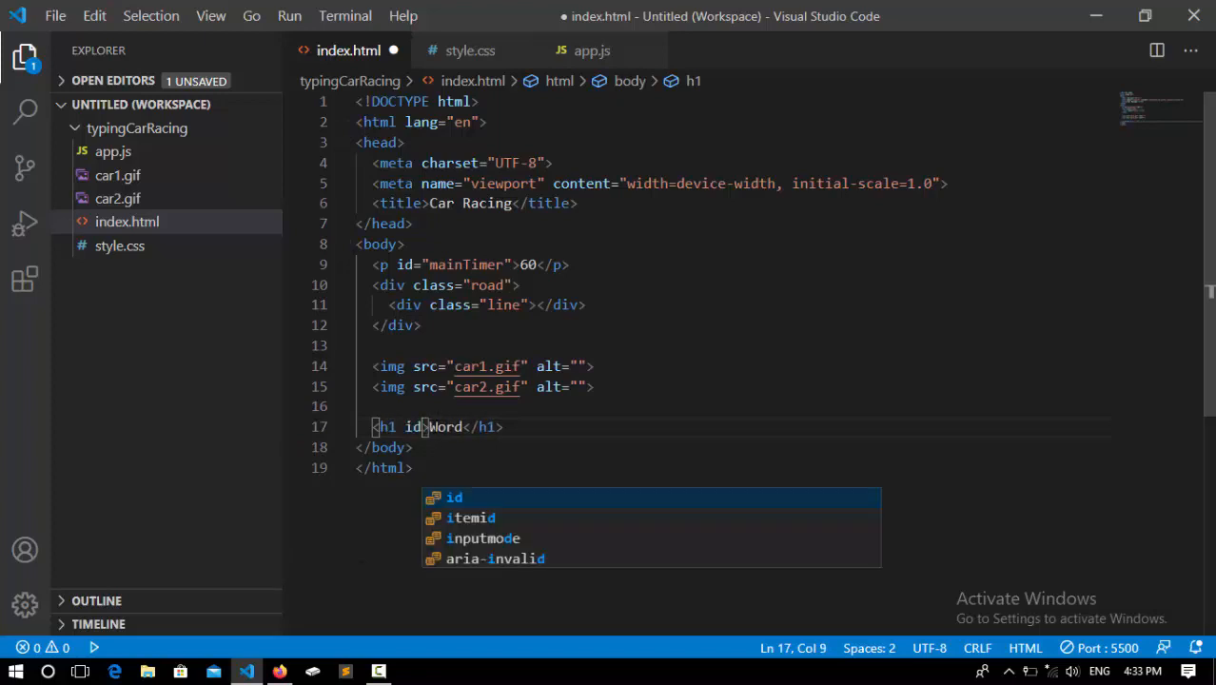
{"action": "type", "text": "=\"wolrd\""}
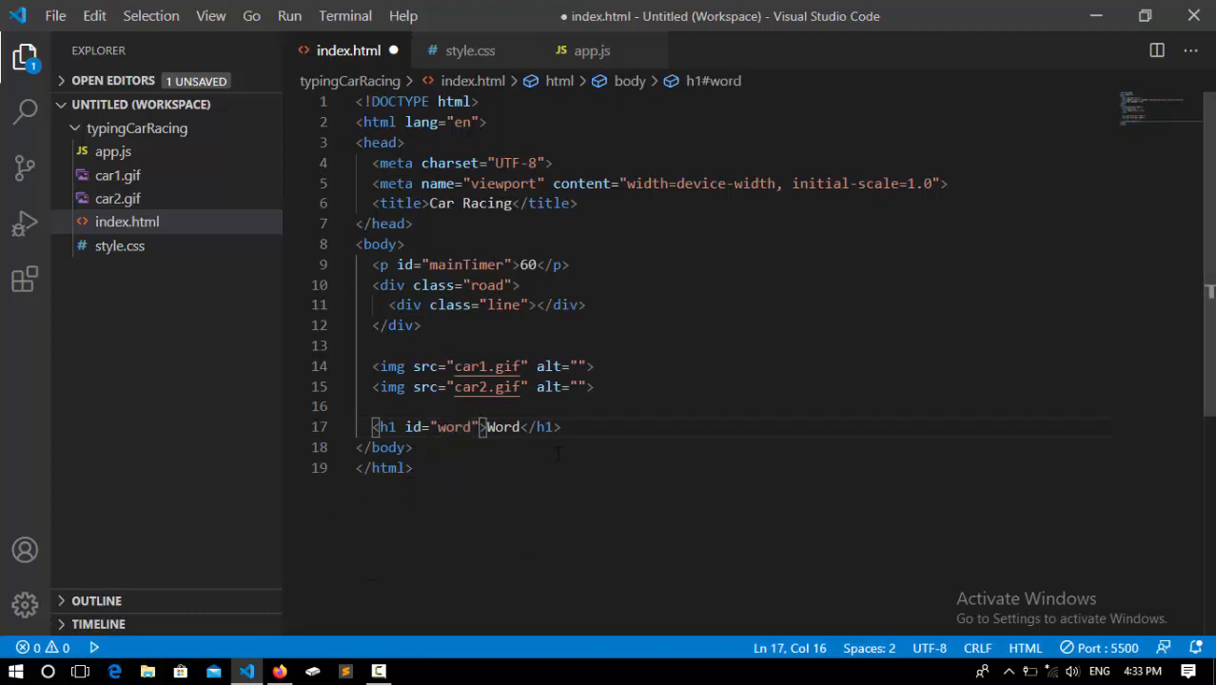
{"action": "key", "text": "Enter"}
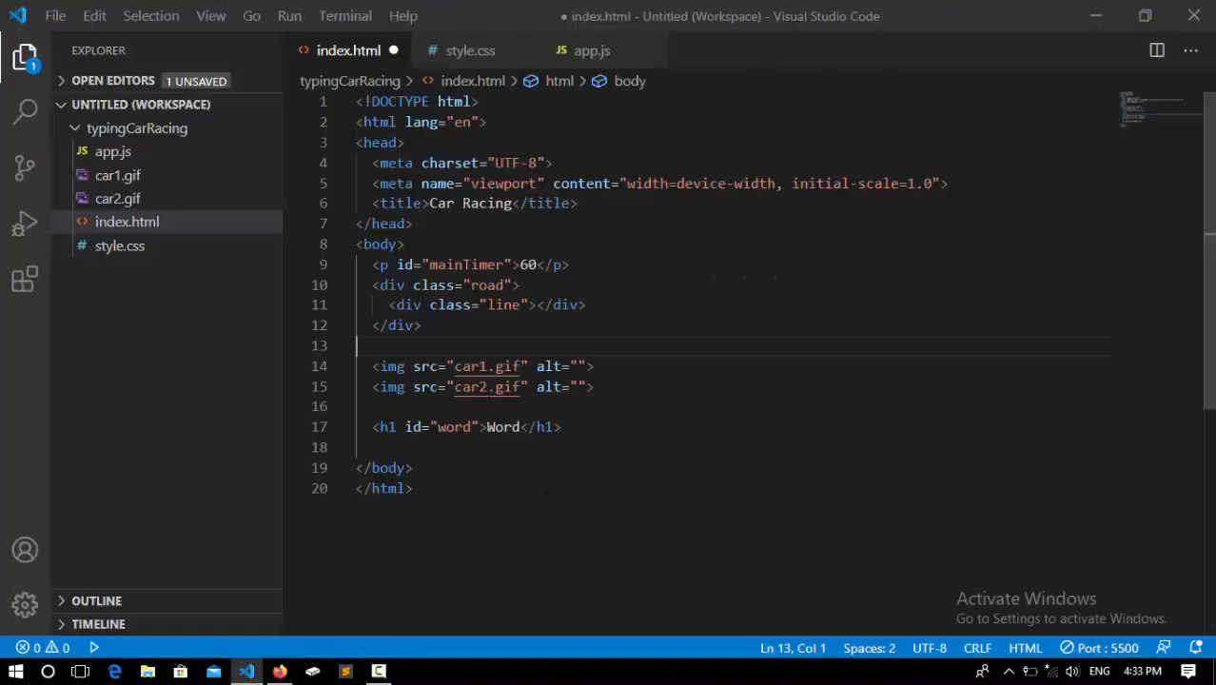
Add an empty paragraph with id 'timer' and begin an input tag beneath it
{"action": "left_click", "coordinate": [524, 426]}
{"action": "type", "text": "<p></p>"}
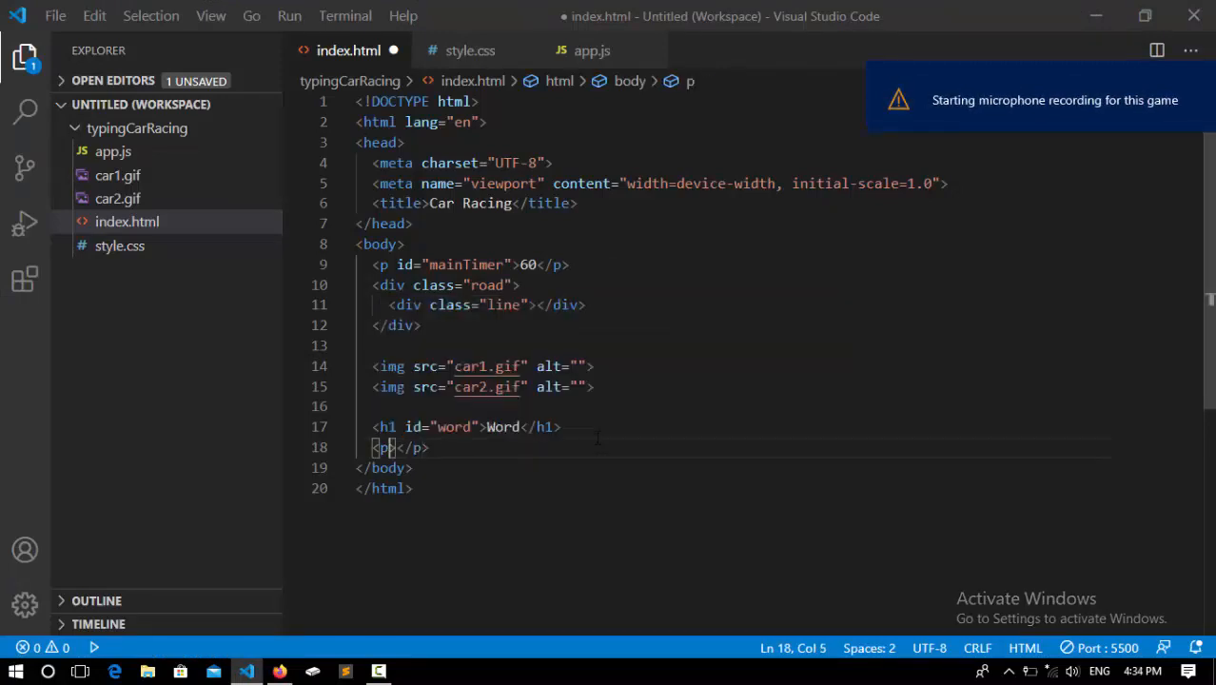
{"action": "type", "text": "id=\"ti"}
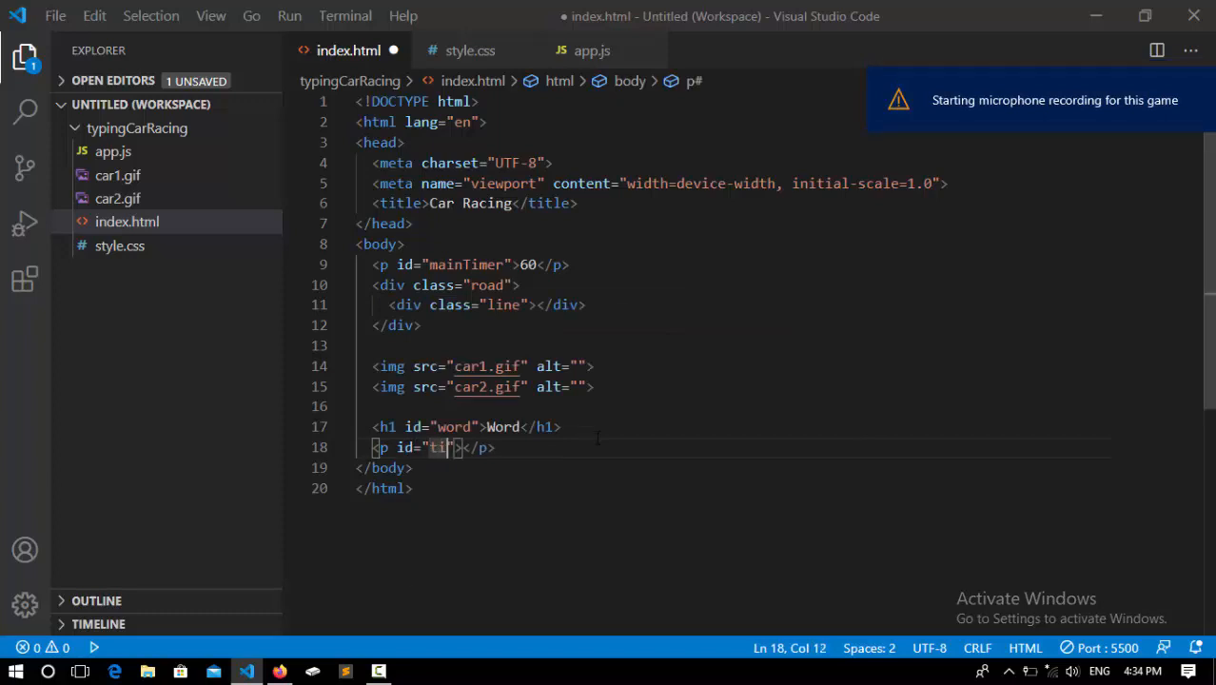
{"action": "type", "text": "mer"}
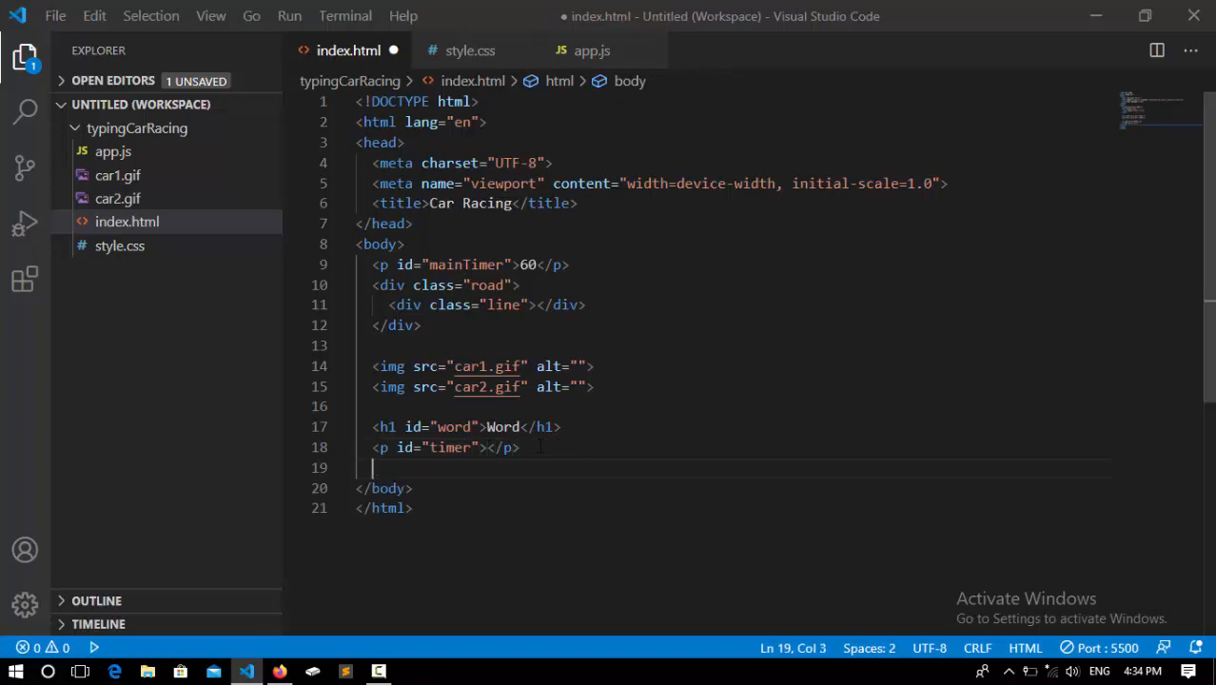
{"action": "type", "text": "input type=\"text\" >"}
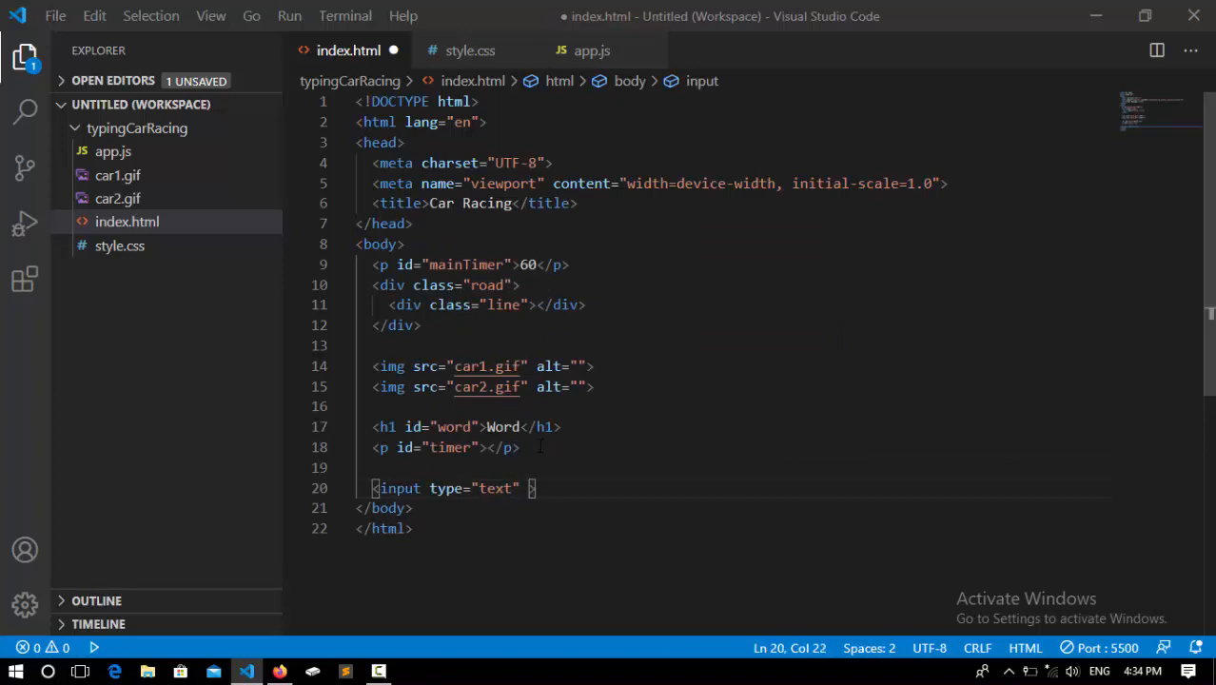
Give the input id 'inputType' and placeholder 'Type-here'
{"action": "type", "text": "id=\"in\""}
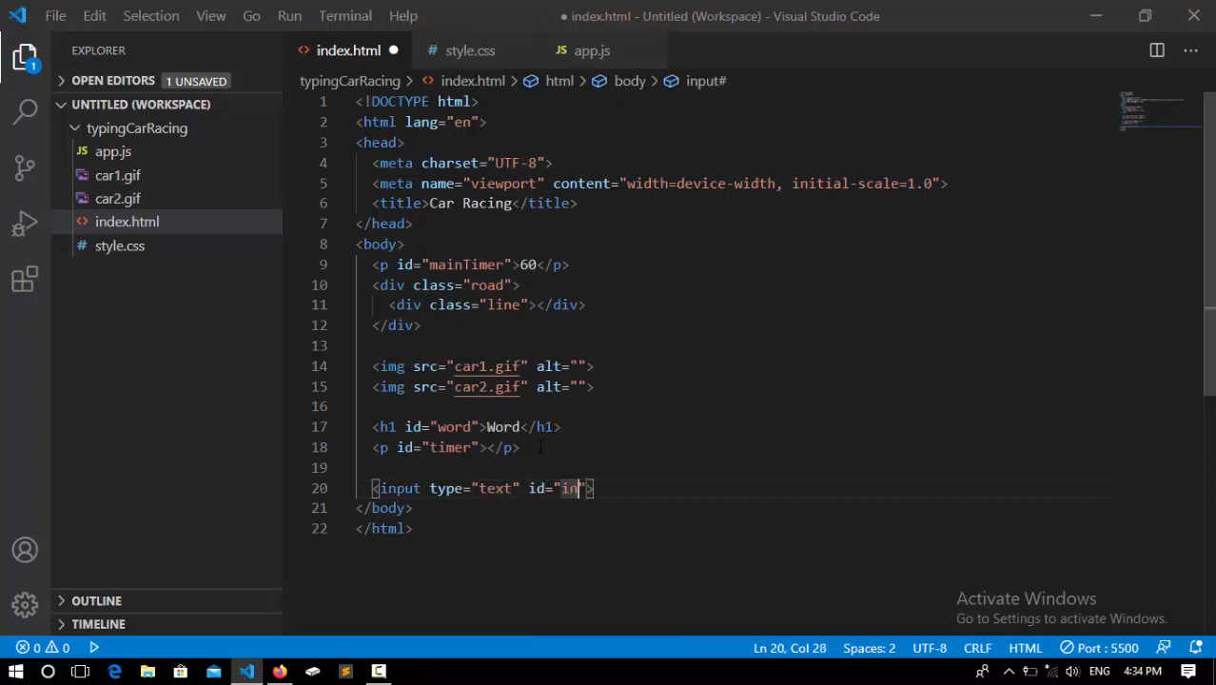
{"action": "type", "text": "putType"}
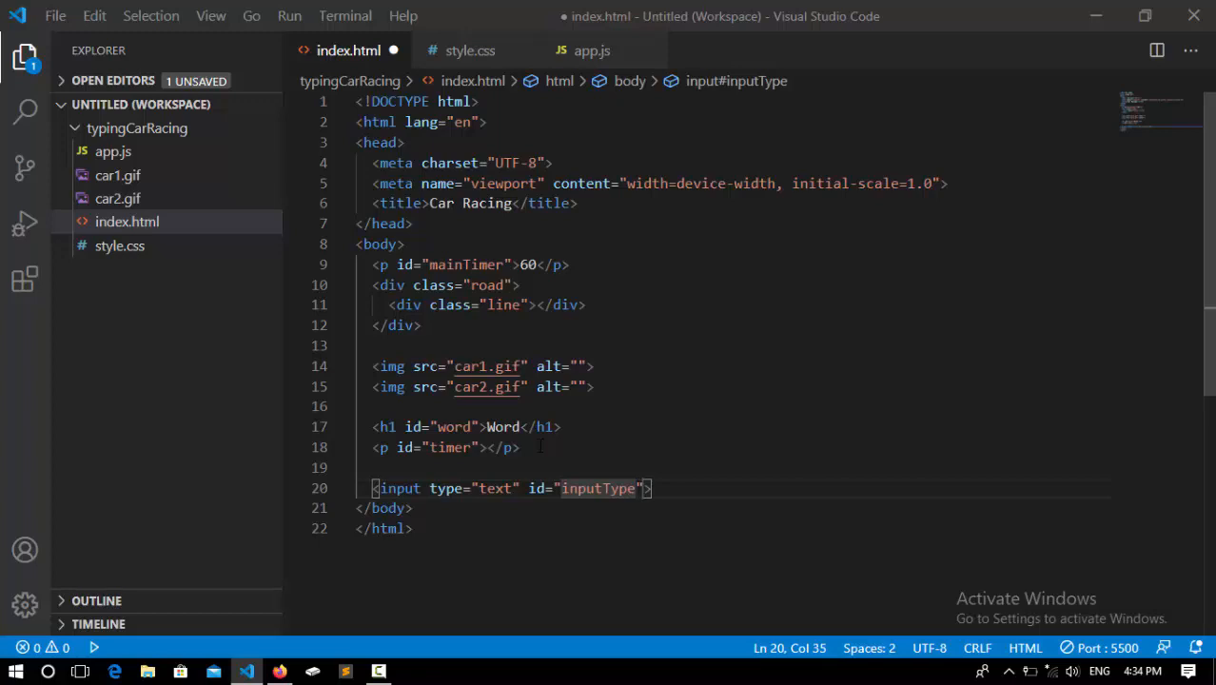
{"action": "type", "text": "pac"}
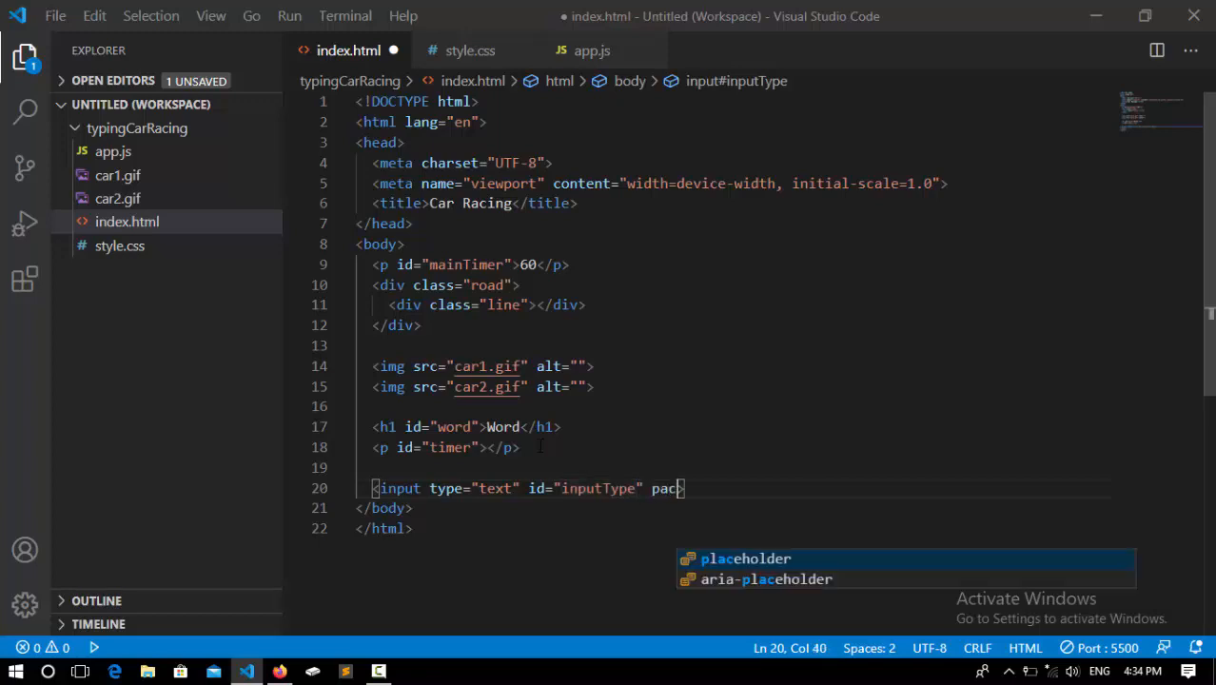
{"action": "type", "text": "c"}
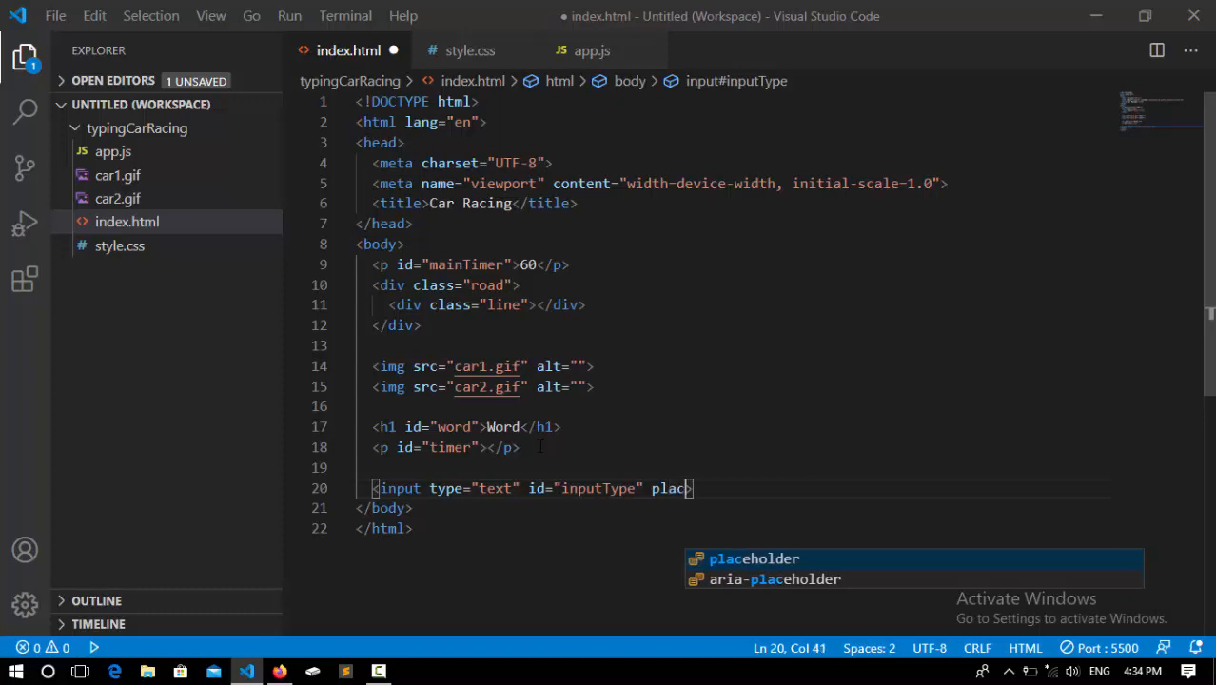
{"action": "key", "text": "Tab"}
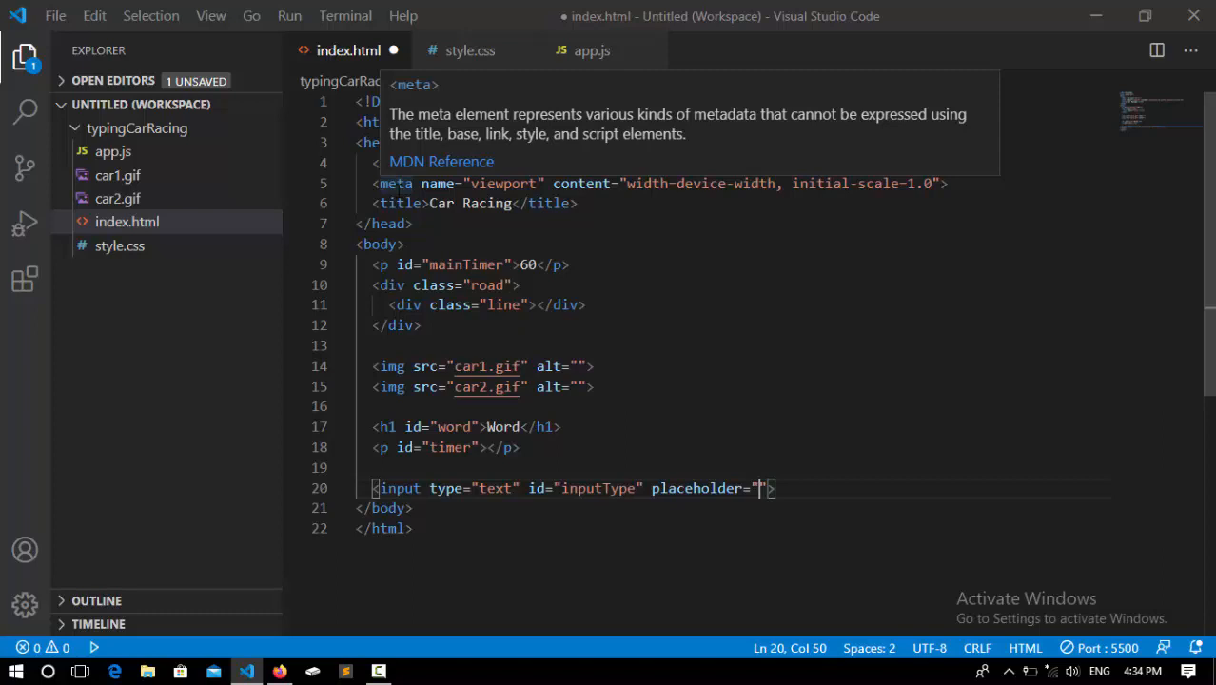
{"action": "type", "text": "Type"}
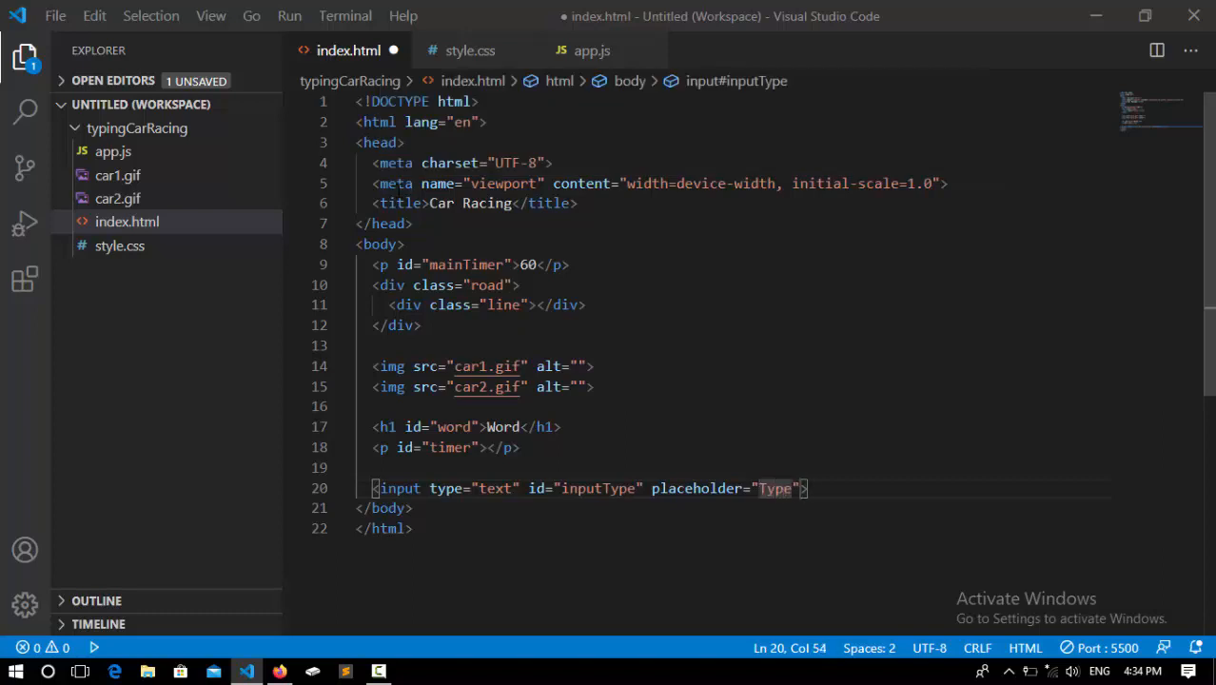
{"action": "type", "text": "-here"}
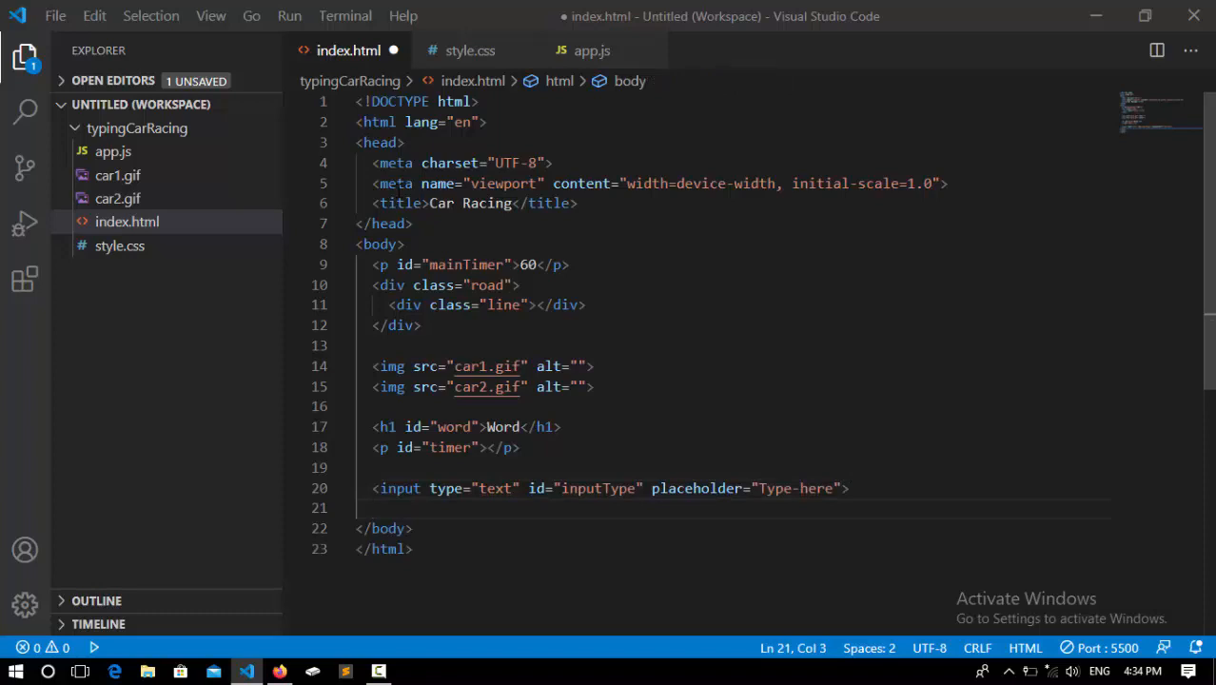
Expand a button element and set its id to 'button'
{"action": "type", "text": "button ></button>"}
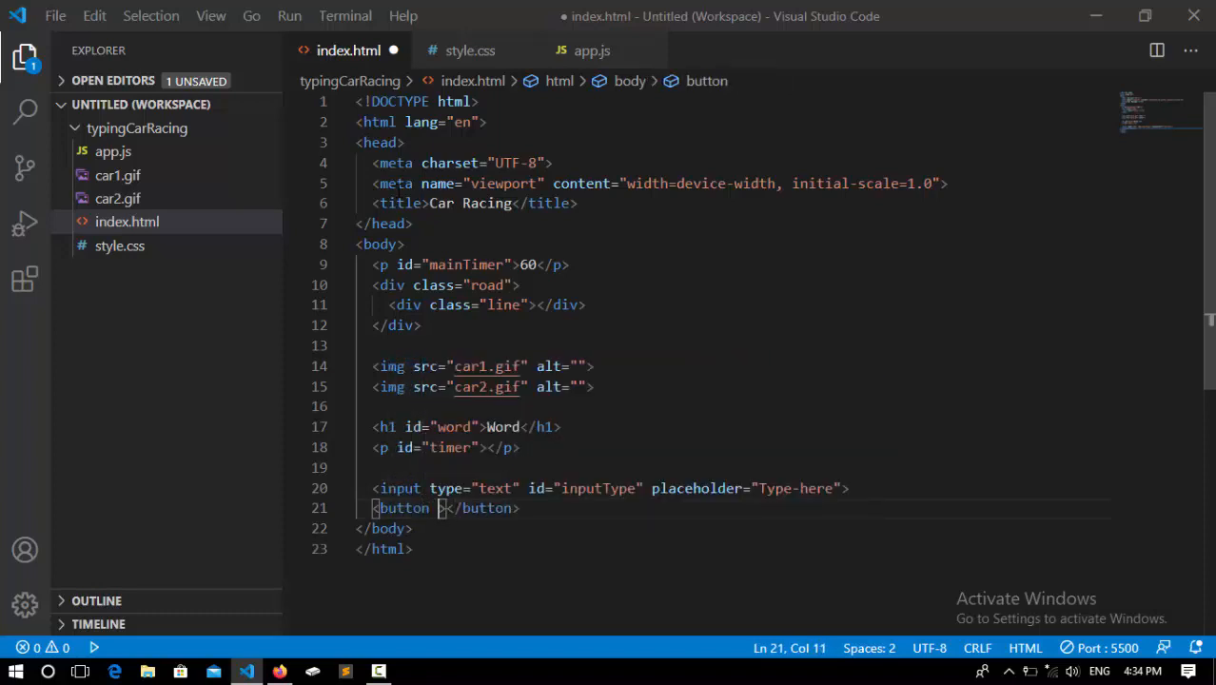
{"action": "type", "text": "id=\"bu"}
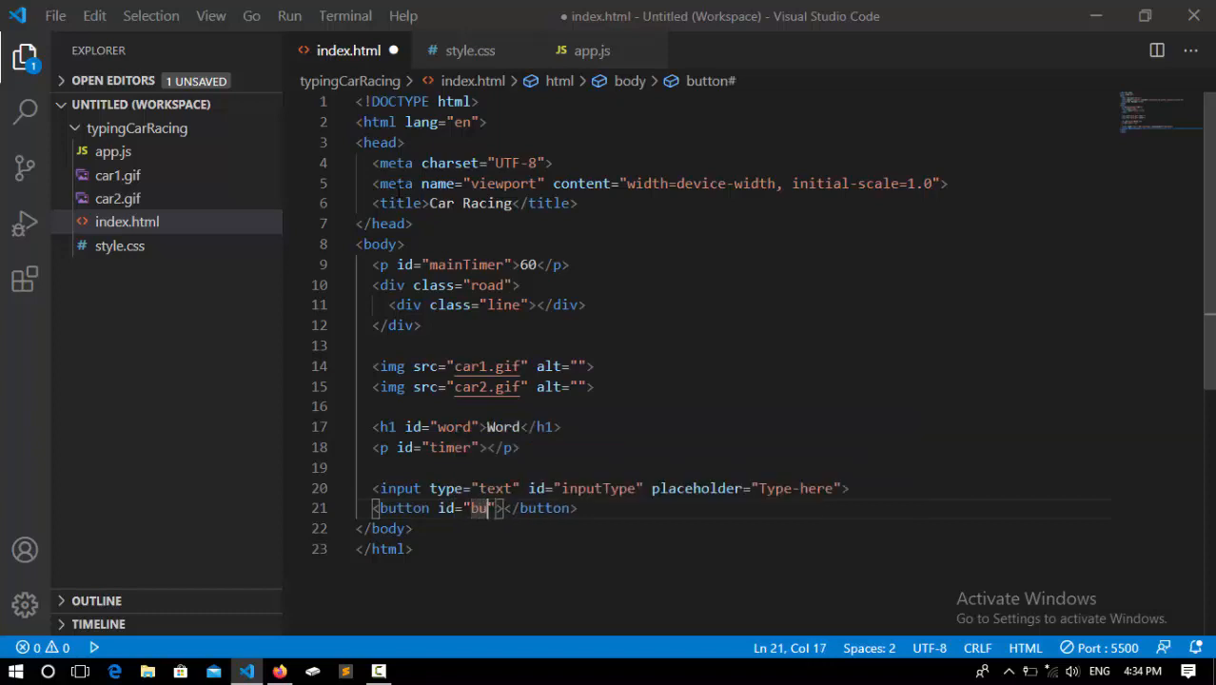
{"action": "type", "text": "tton"}
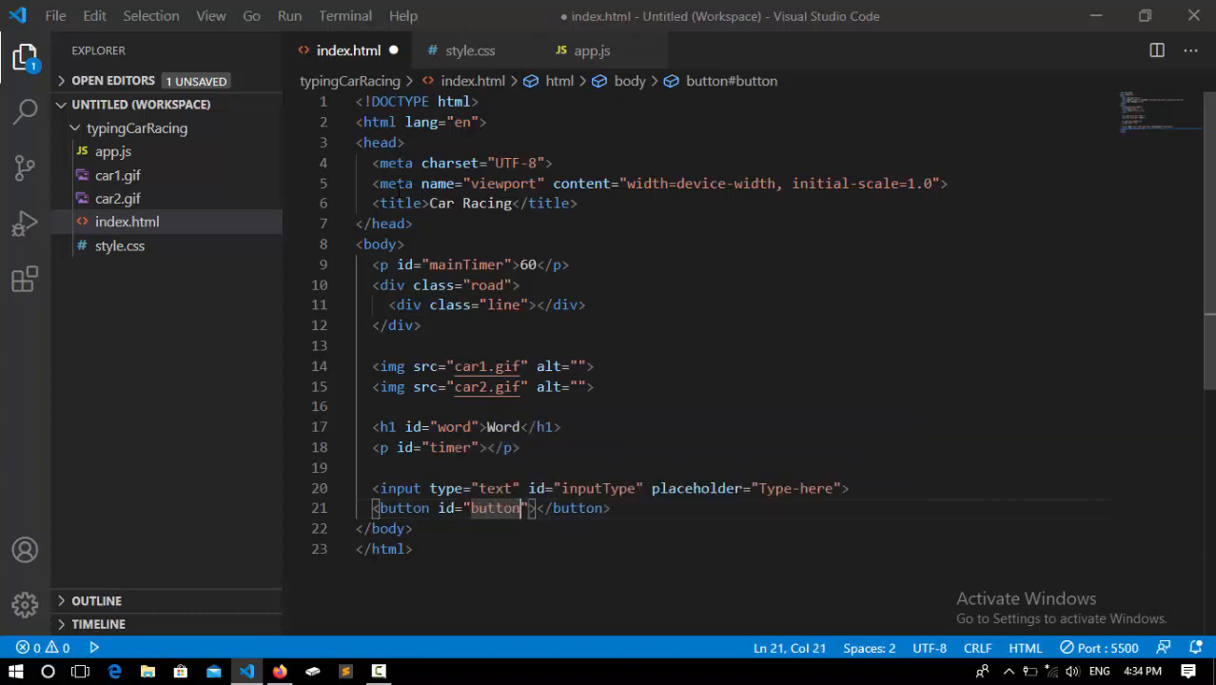